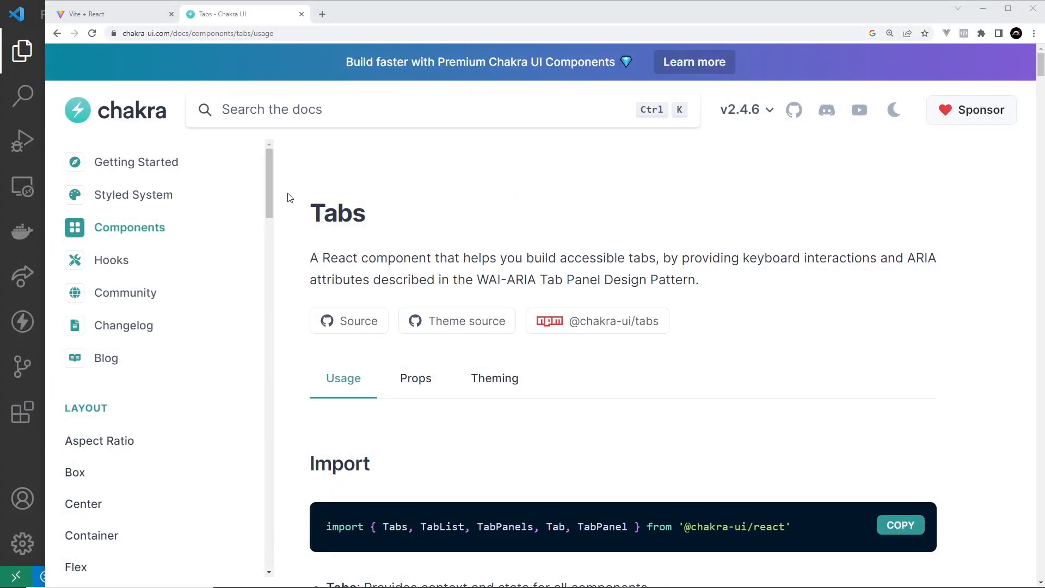
Browse the Chakra UI Tabs documentation example, previewing its second tab
{"action": "double_click", "coordinate": [338, 213]}
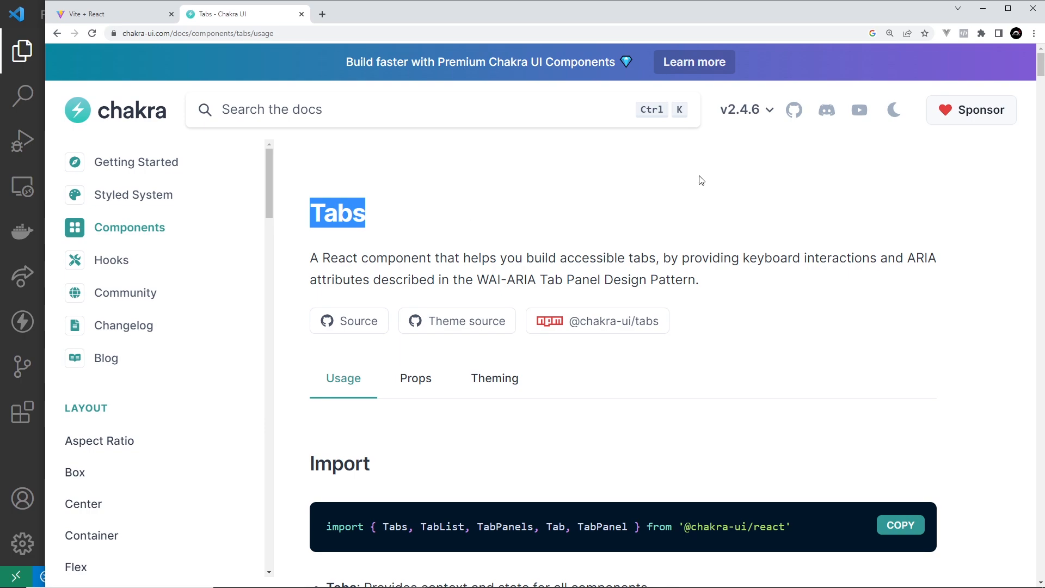
{"action": "scroll", "scroll_direction": "down", "scroll_amount": 3}
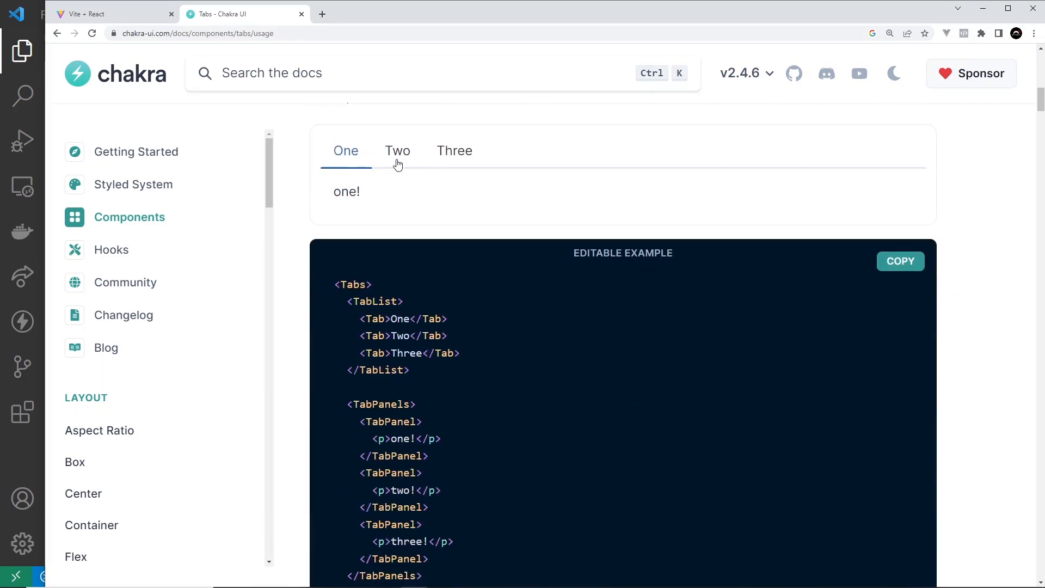
{"action": "left_click", "coordinate": [397, 150]}
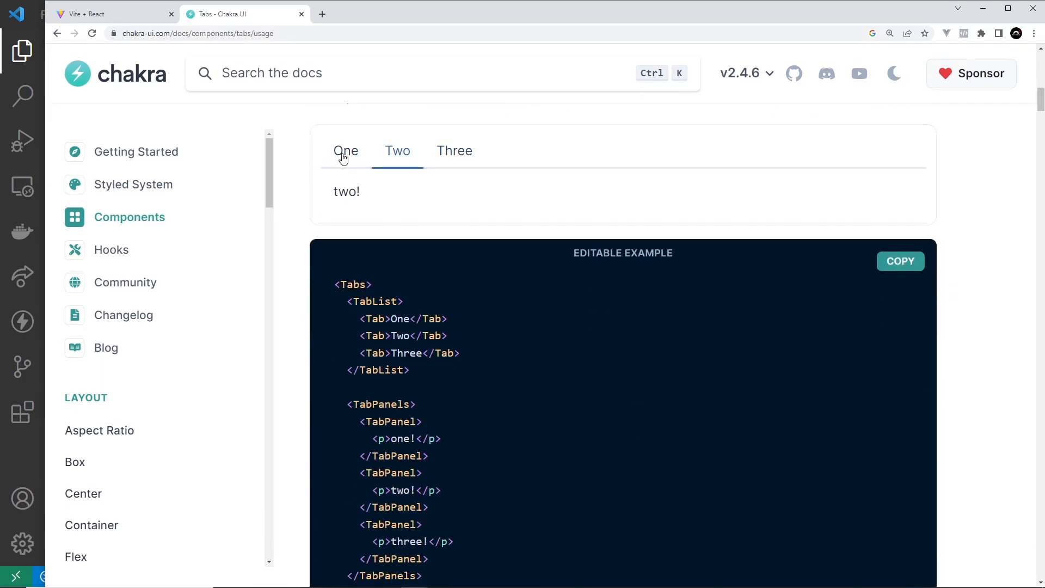
{"action": "scroll", "scroll_direction": "down", "scroll_amount": 3}
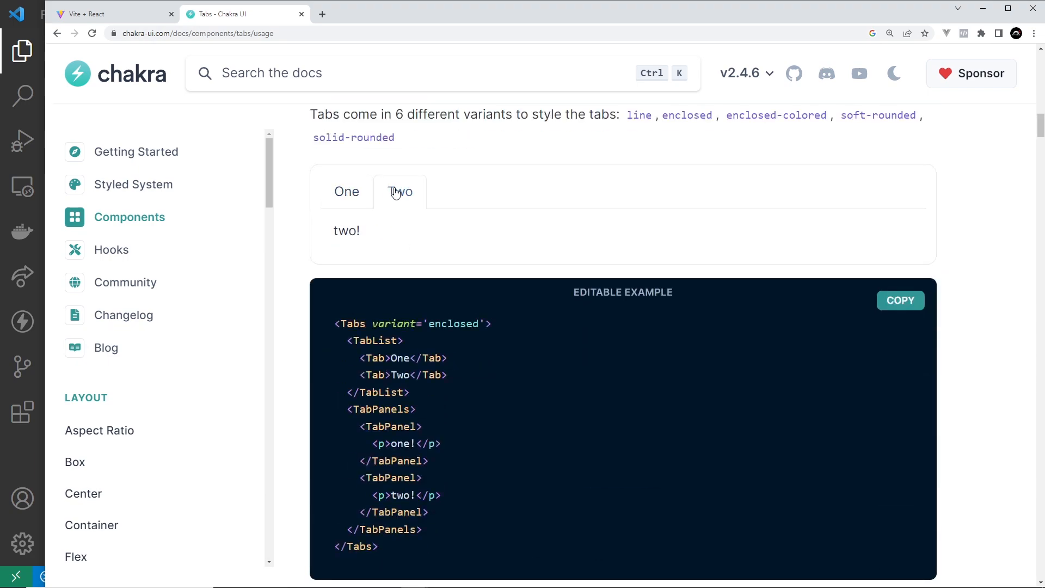
{"action": "scroll", "scroll_direction": "down", "scroll_amount": 3}
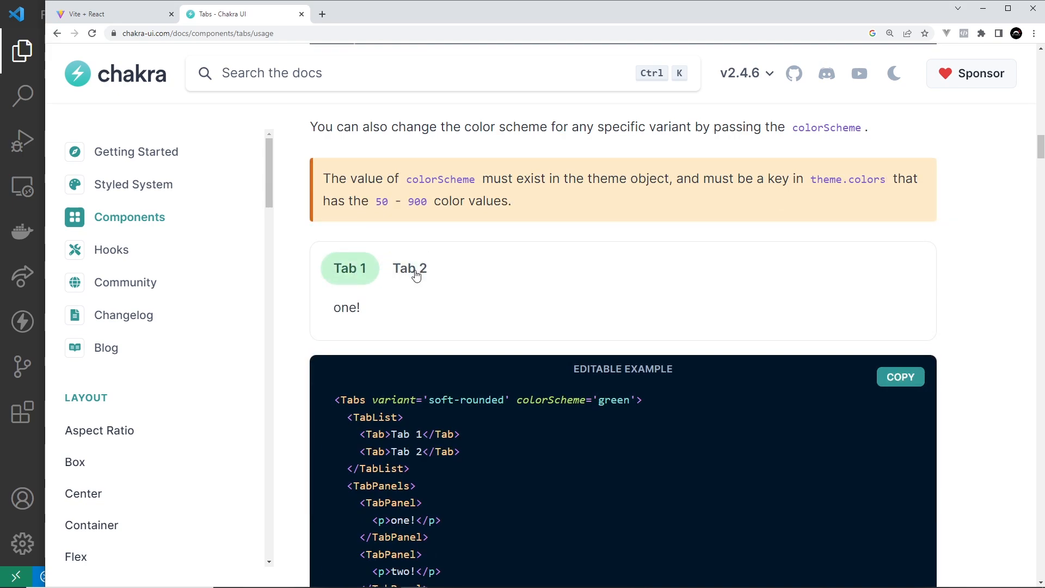
{"action": "scroll", "scroll_direction": "down", "scroll_amount": 3}
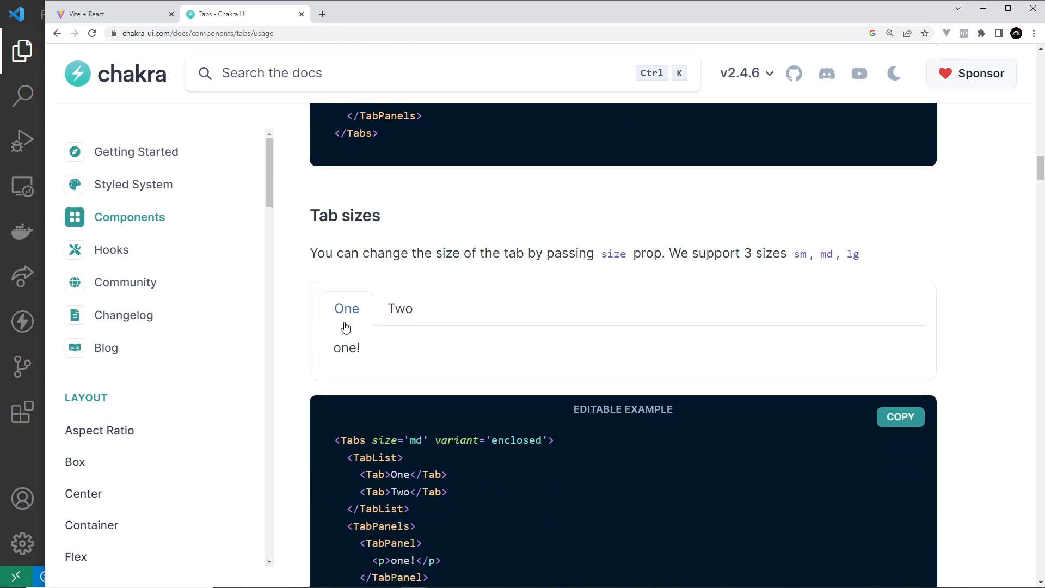
{"action": "scroll", "scroll_direction": "down", "scroll_amount": 3}
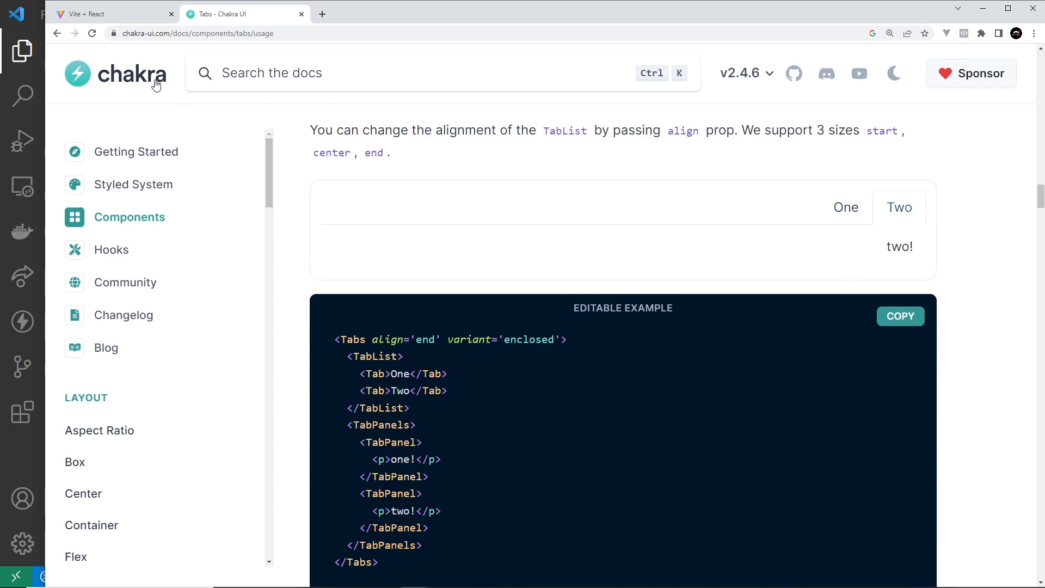
Check the Dojo Tasks app, then close the Navbar.jsx and Sidebar.jsx editor tabs
{"action": "left_click", "coordinate": [113, 13]}
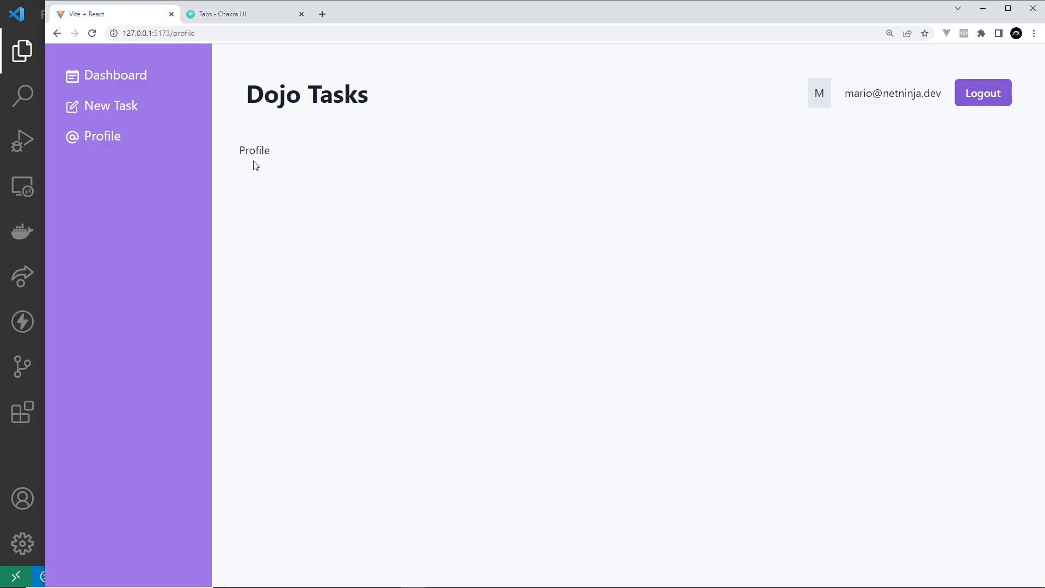
{"action": "mouse_move", "coordinate": [27, 468]}
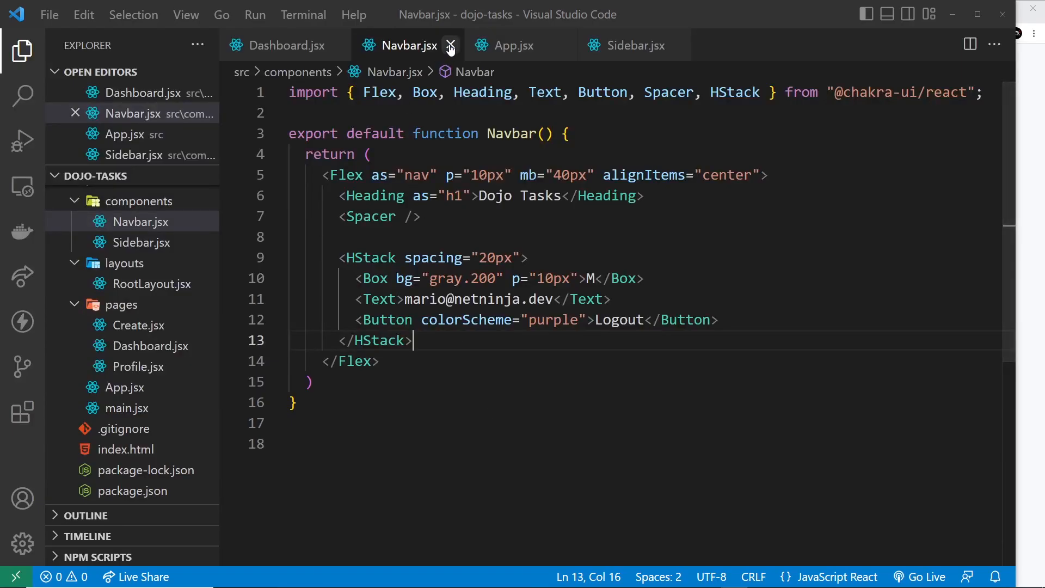
{"action": "left_click", "coordinate": [451, 45]}
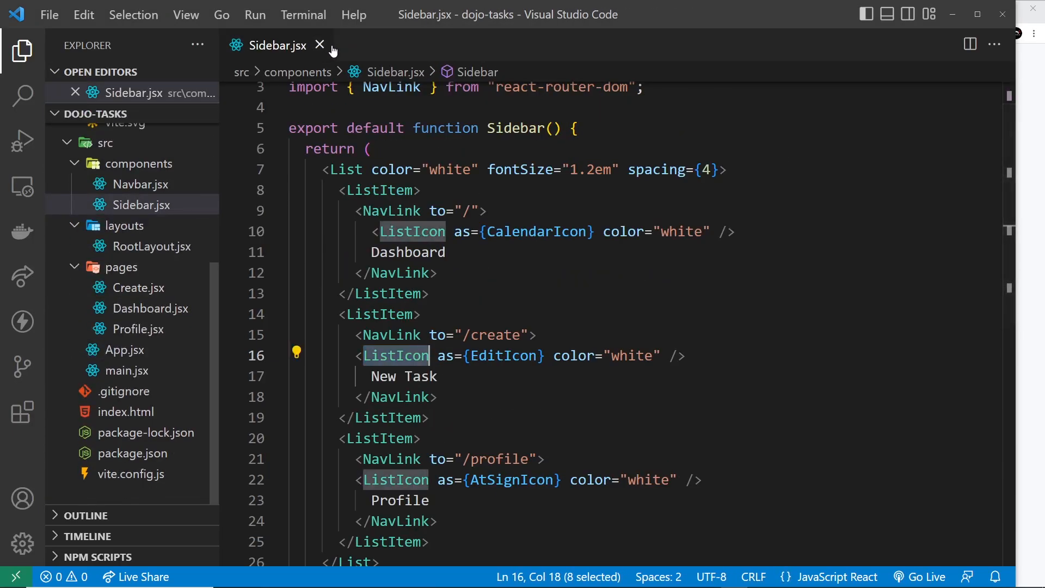
{"action": "left_click", "coordinate": [320, 46]}
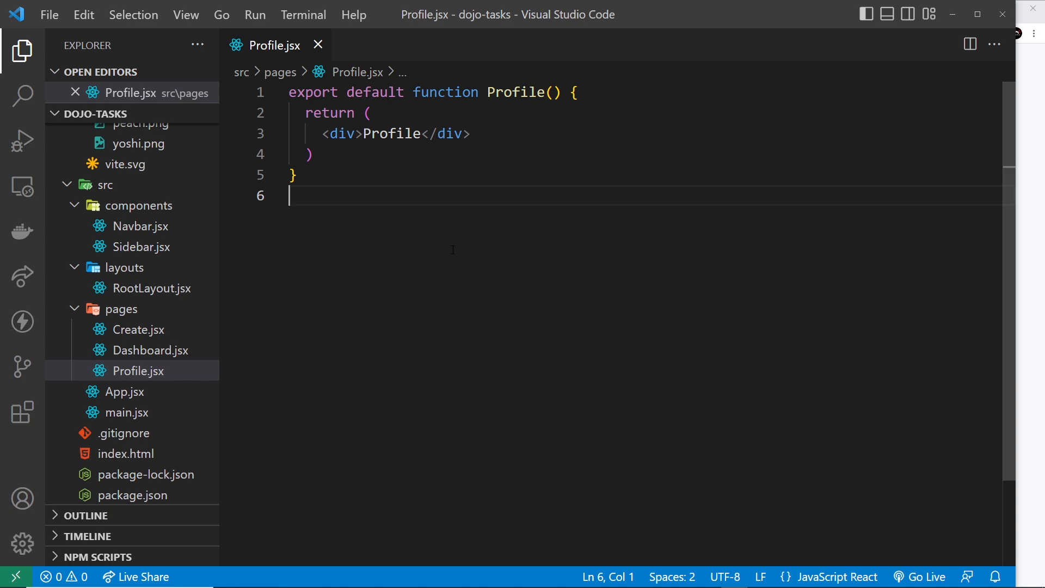
Swap the placeholder Profile div for an imported Tabs wrapper with TabList and TabPanels
{"action": "left_click", "coordinate": [469, 133]}
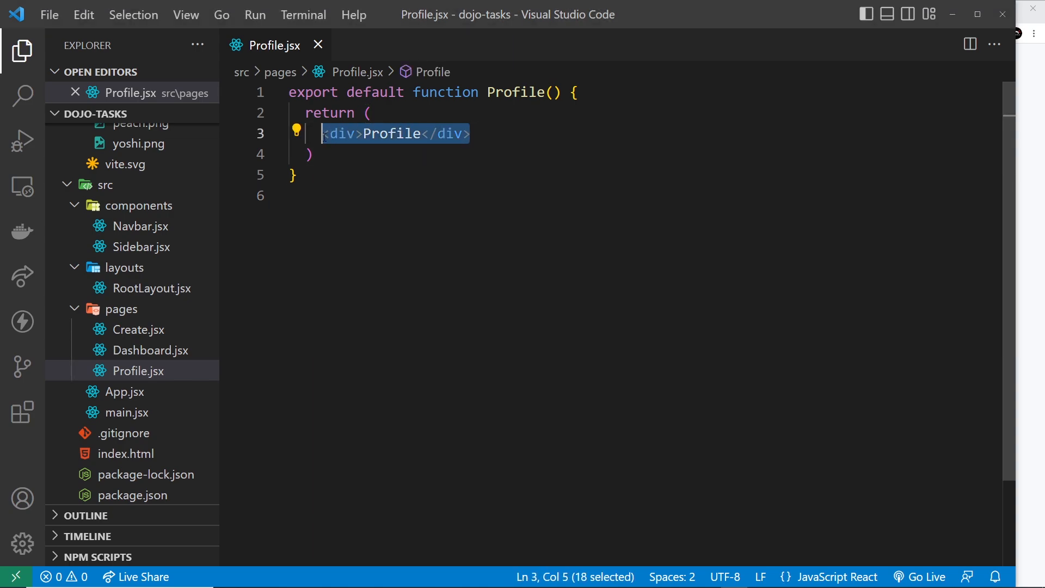
{"action": "type", "text": "Tab"}
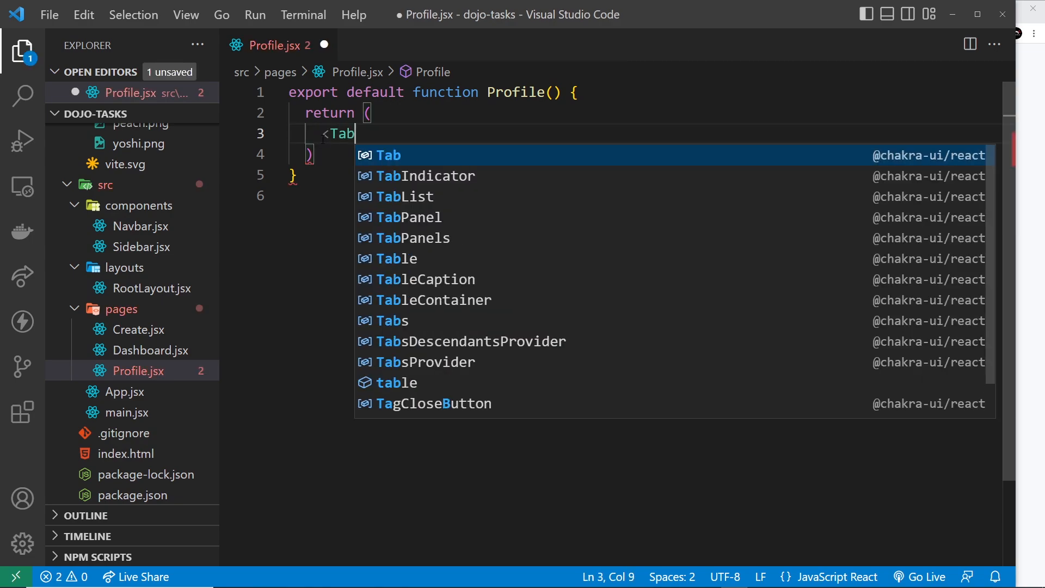
{"action": "left_click", "coordinate": [392, 320]}
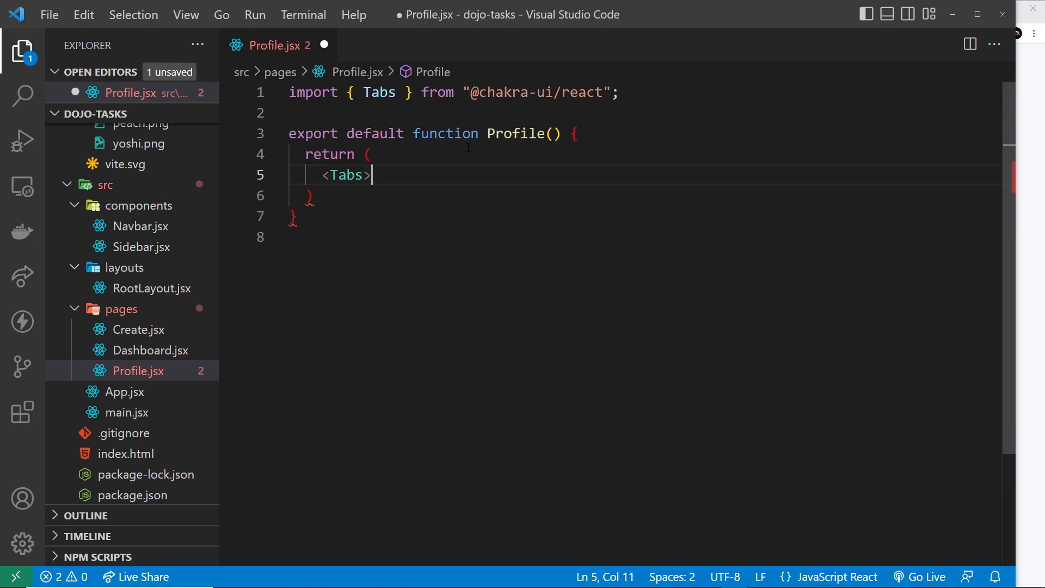
{"action": "type", "text": ">"}
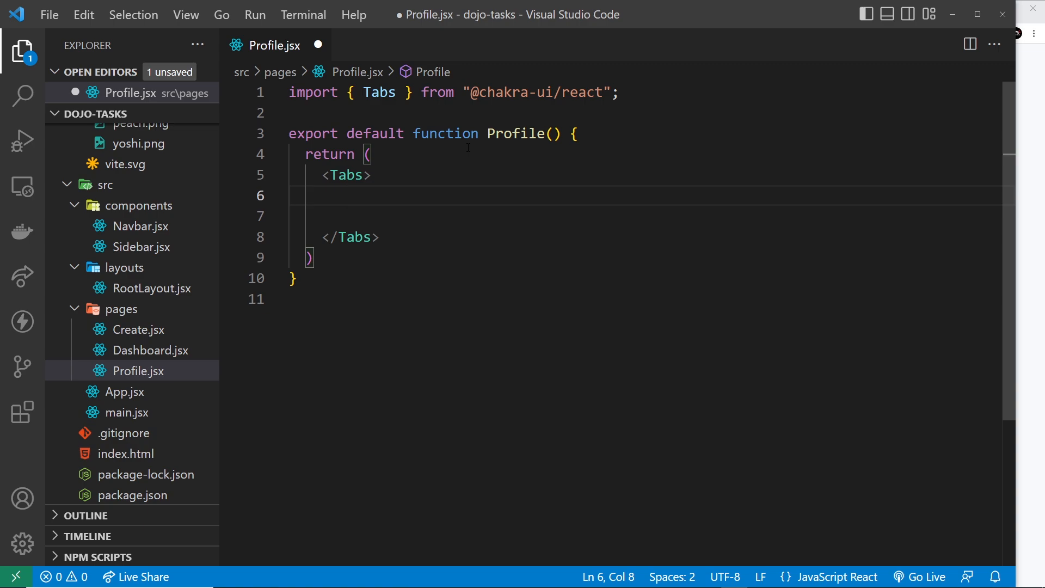
{"action": "type", "text": "<TABlIST"}
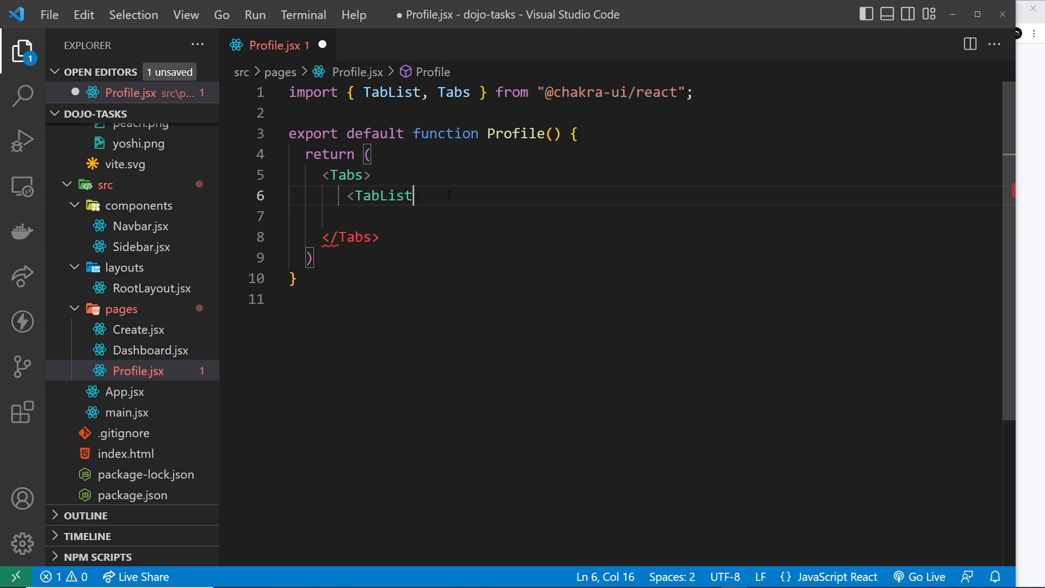
{"action": "type", "text": ">"}
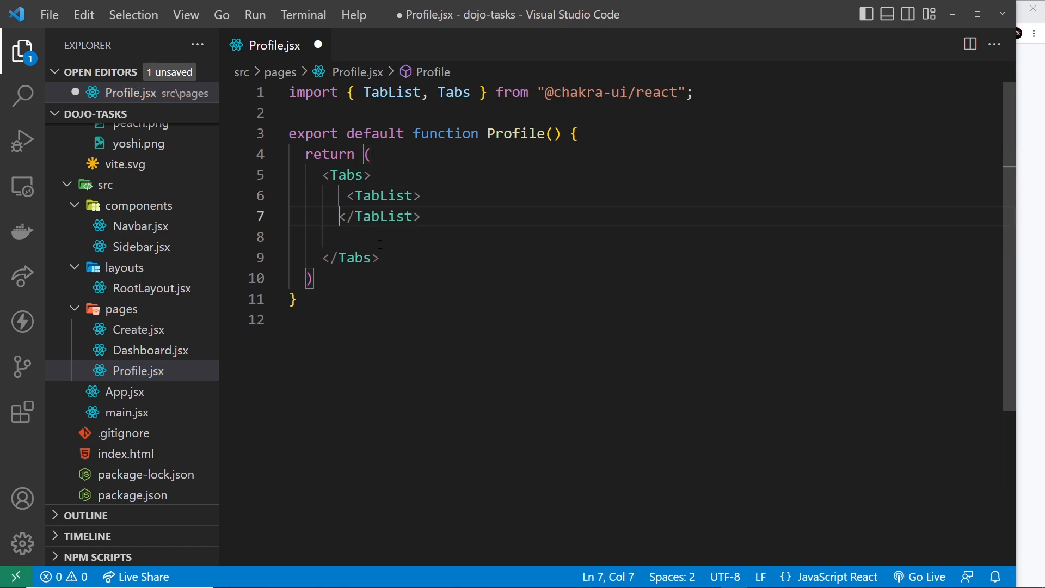
{"action": "key", "text": "enter"}
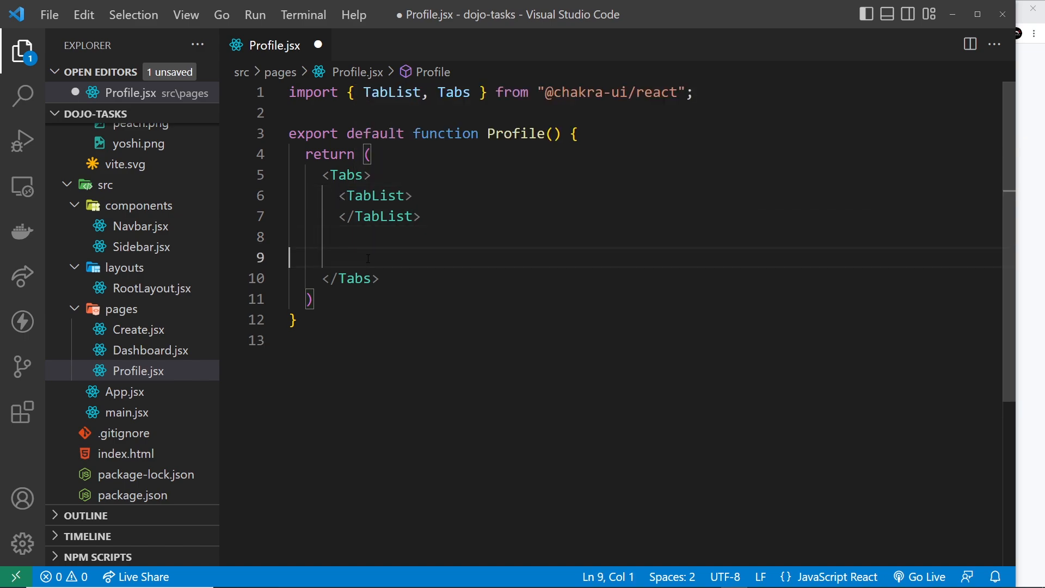
{"action": "type", "text": "<TabPanels>"}
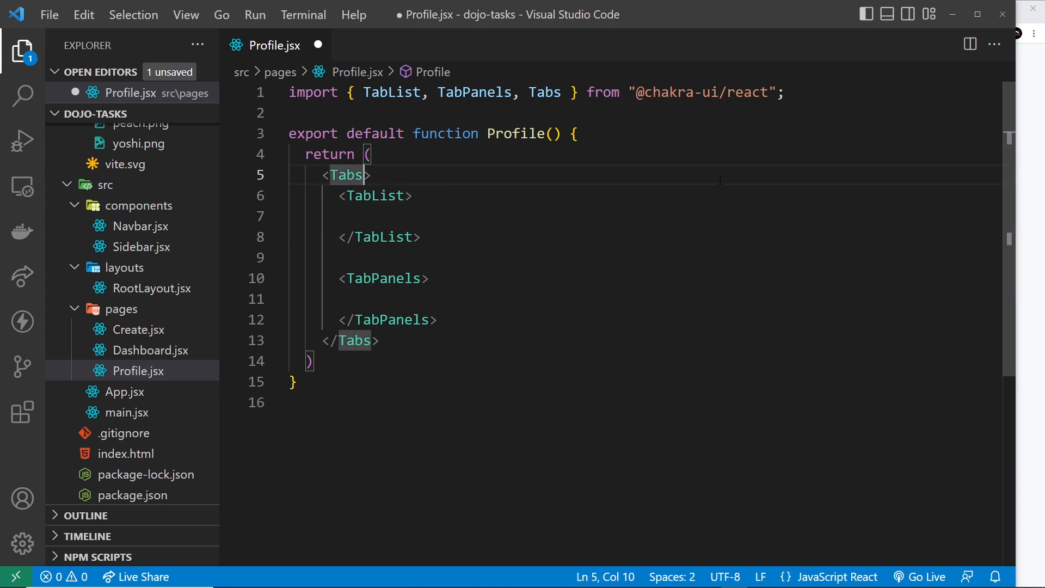
Give the Tabs component mt="40px" and p="20px" spacing
{"action": "type", "text": "mt"}
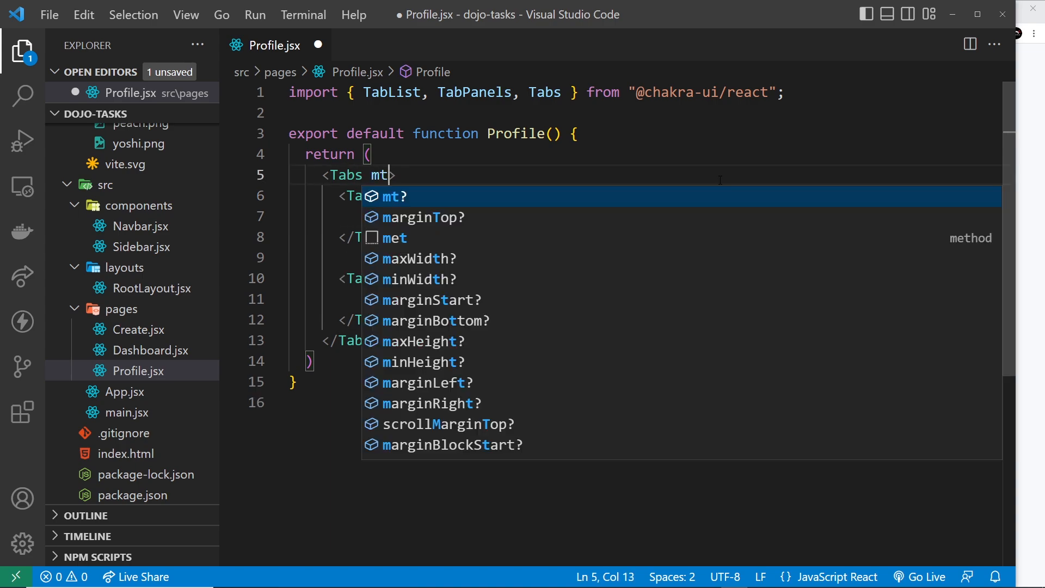
{"action": "type", "text": "=\"40px\" p"}
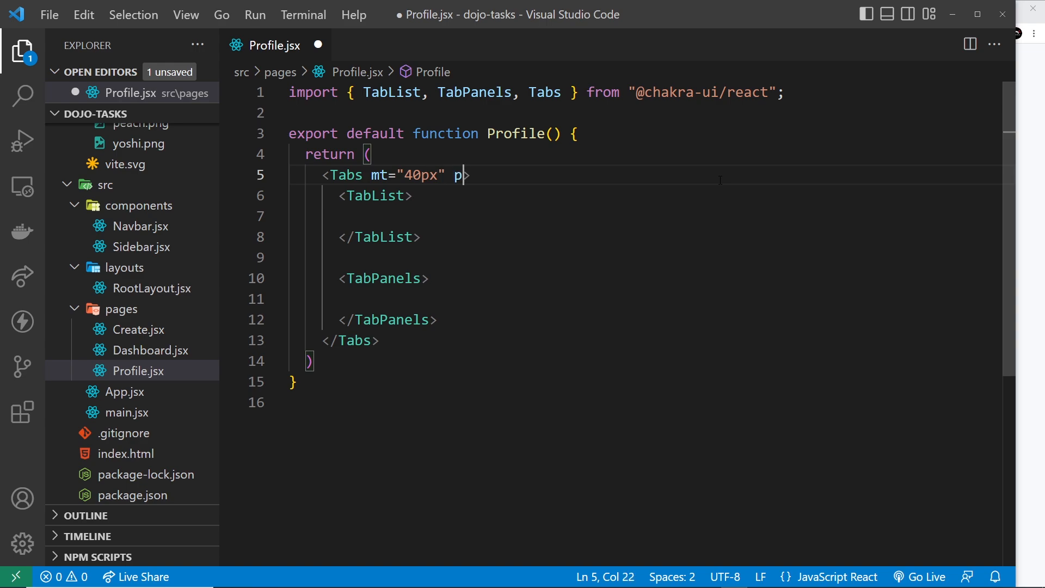
{"action": "type", "text": "=\"2\""}
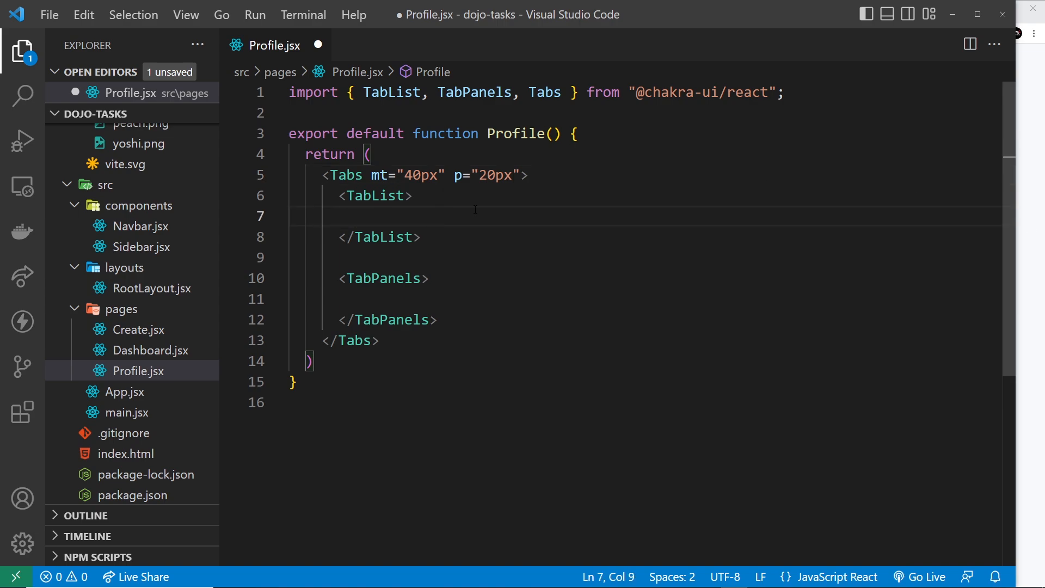
Add 'Account Info' and 'Task History' Tab entries inside the TabList
{"action": "type", "text": "<Tab"}
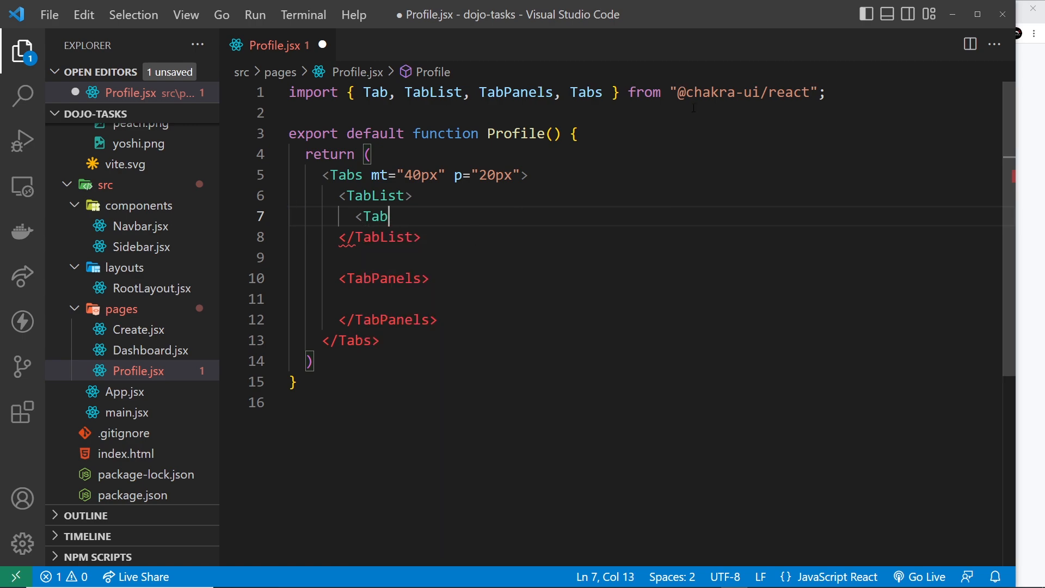
{"action": "type", "text": ">A</Tab>"}
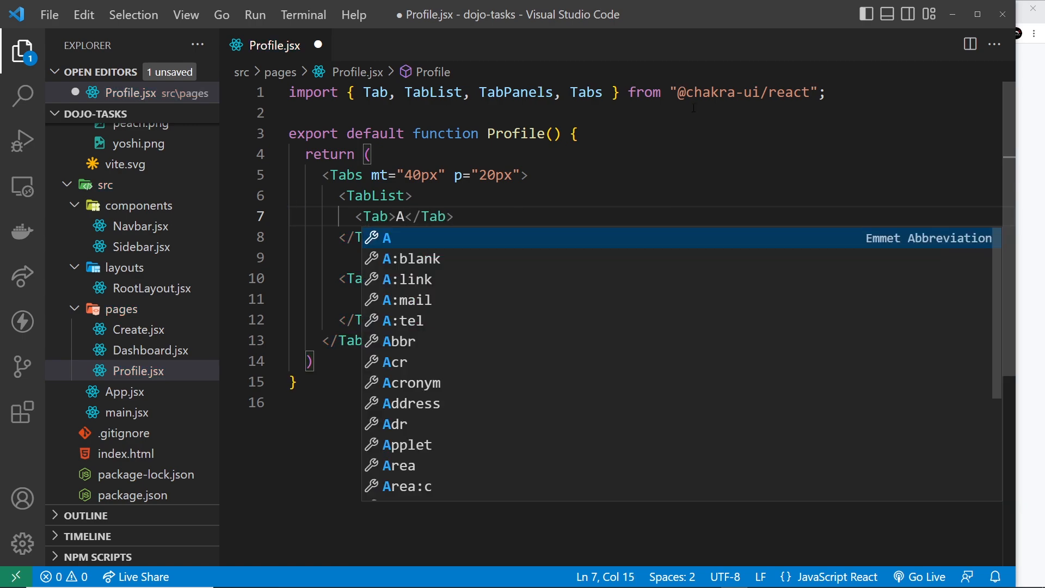
{"action": "type", "text": "ccount I"}
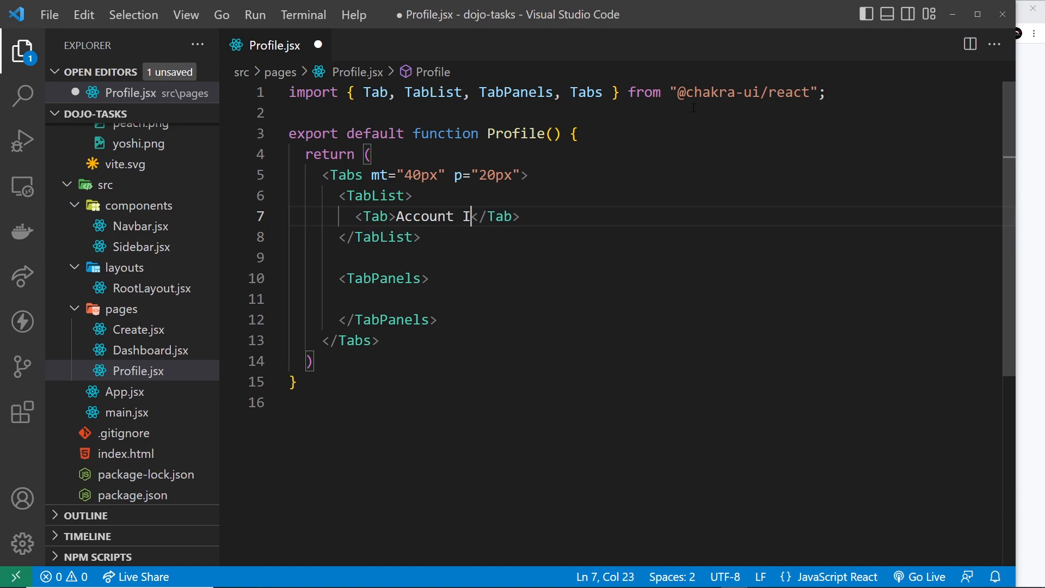
{"action": "type", "text": "nfo"}
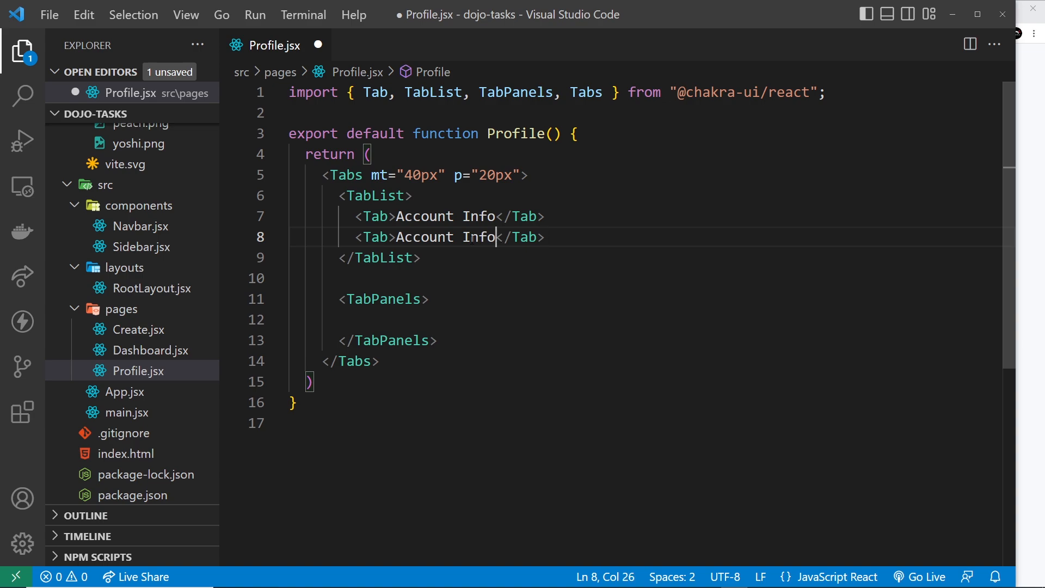
{"action": "type", "text": "Tab>T</Tab>"}
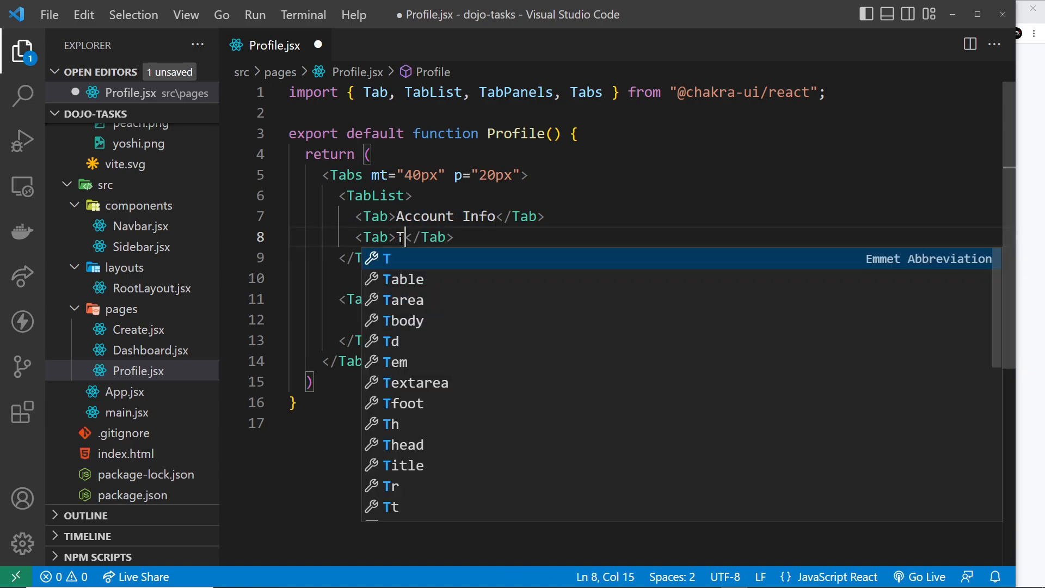
{"action": "type", "text": "ask Histor"}
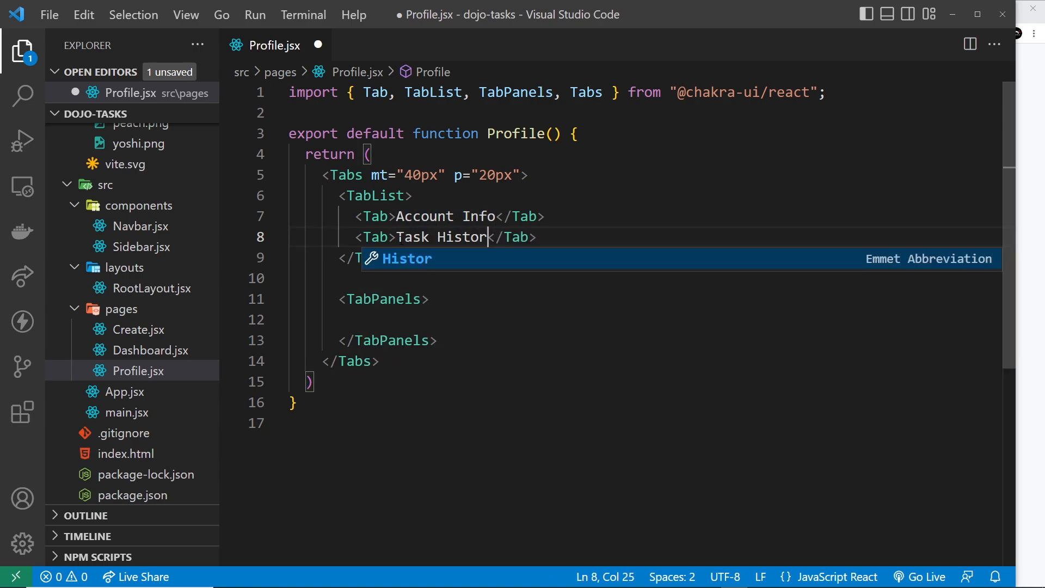
{"action": "type", "text": "y"}
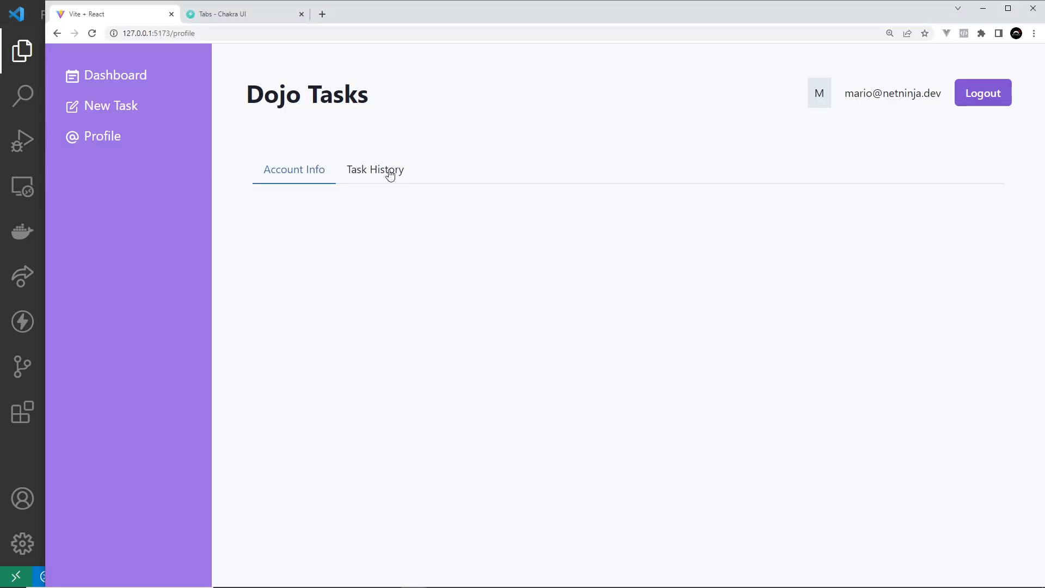
Toggle between the Task History and Account Info tabs in the running app
{"action": "left_click", "coordinate": [375, 170]}
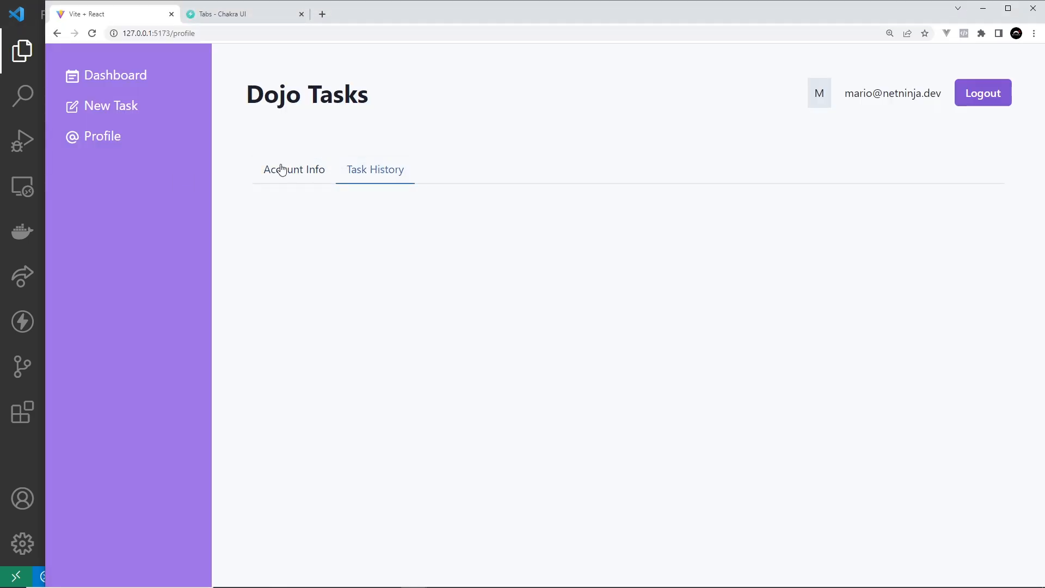
{"action": "left_click", "coordinate": [294, 170]}
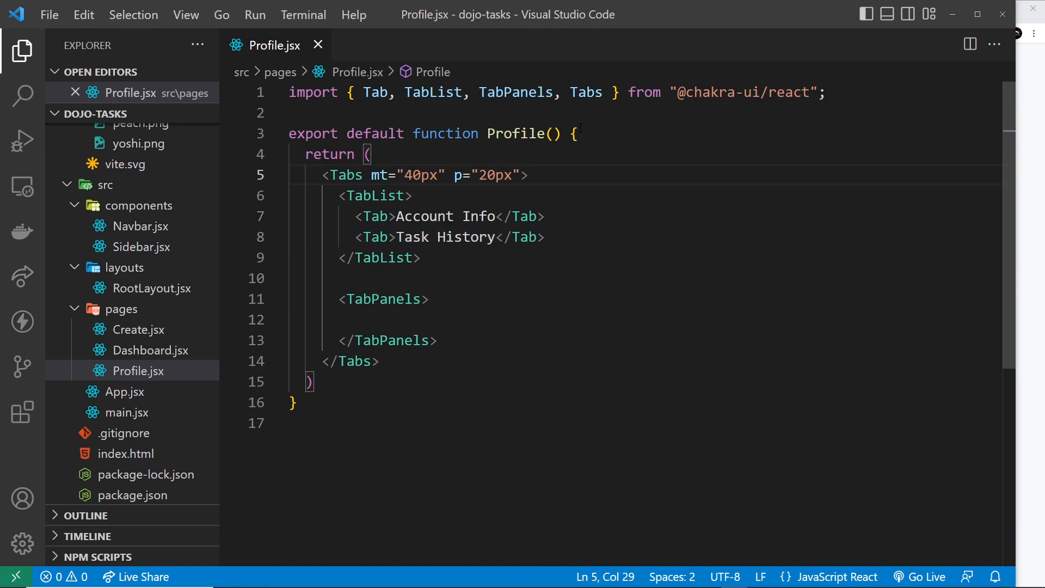
Set colorScheme="purple" on the Tabs, removing the auto-inserted braces
{"action": "type", "text": "color"}
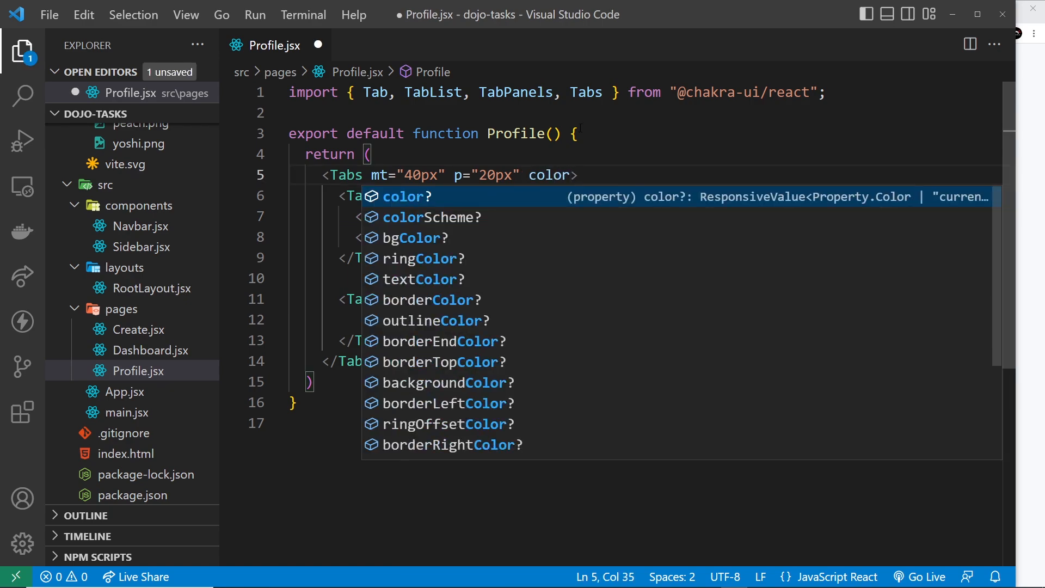
{"action": "type", "text": "Scheme={,"}
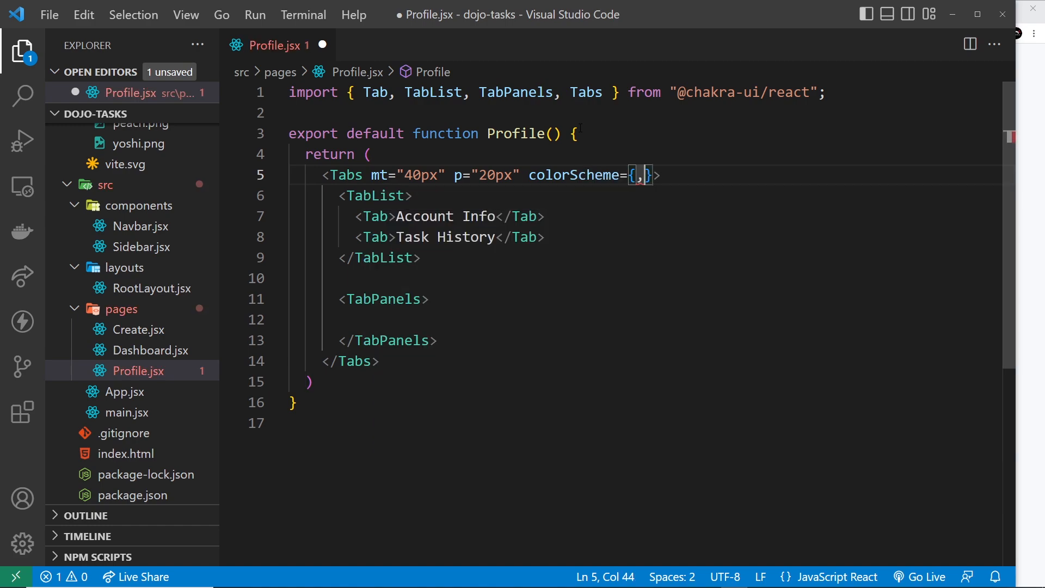
{"action": "key", "text": "Backspace"}
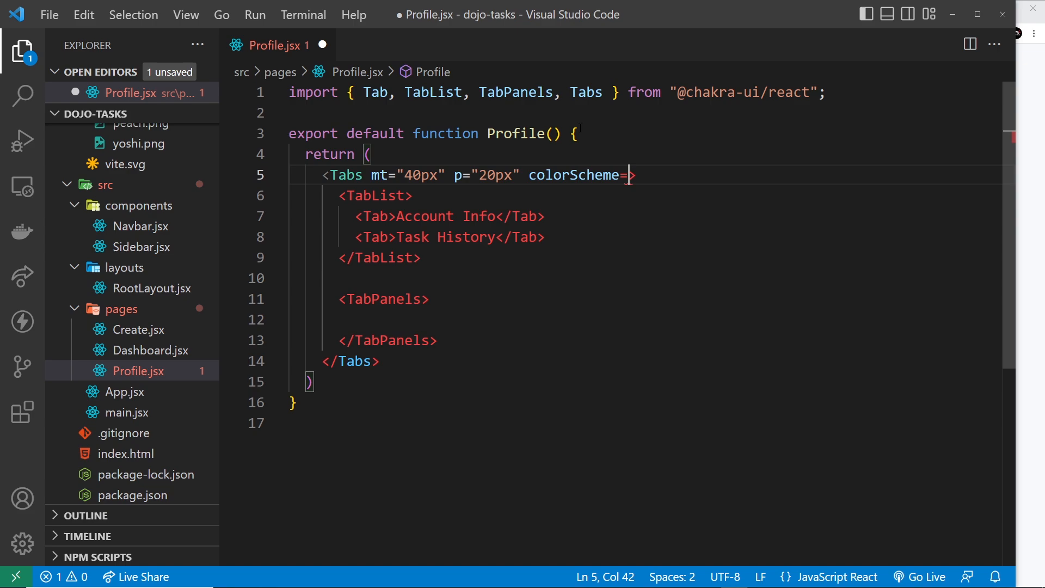
{"action": "type", "text": "\"purple\""}
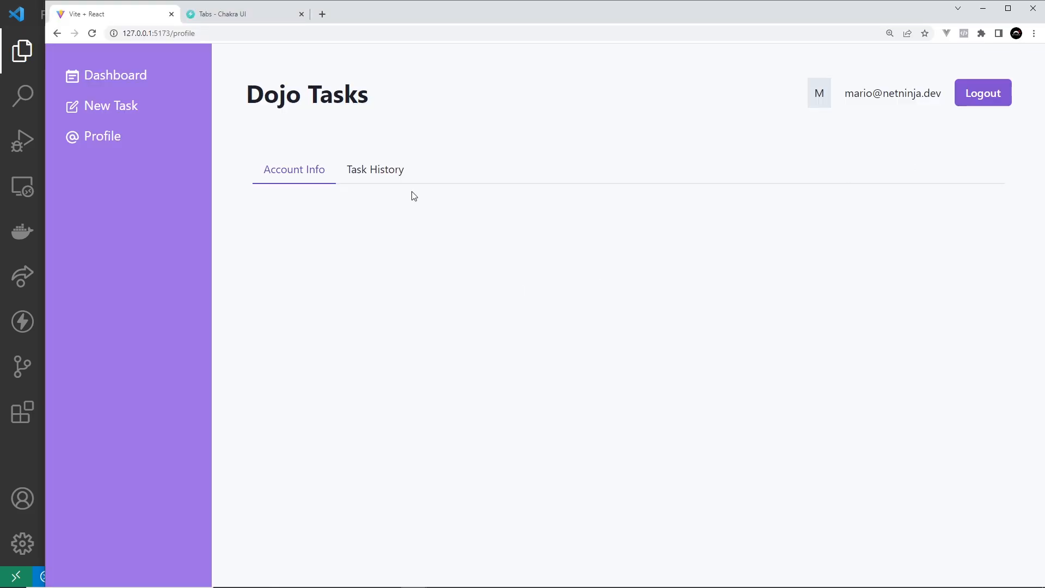
Select the Task History tab to check its purple underline
{"action": "left_click", "coordinate": [376, 170]}
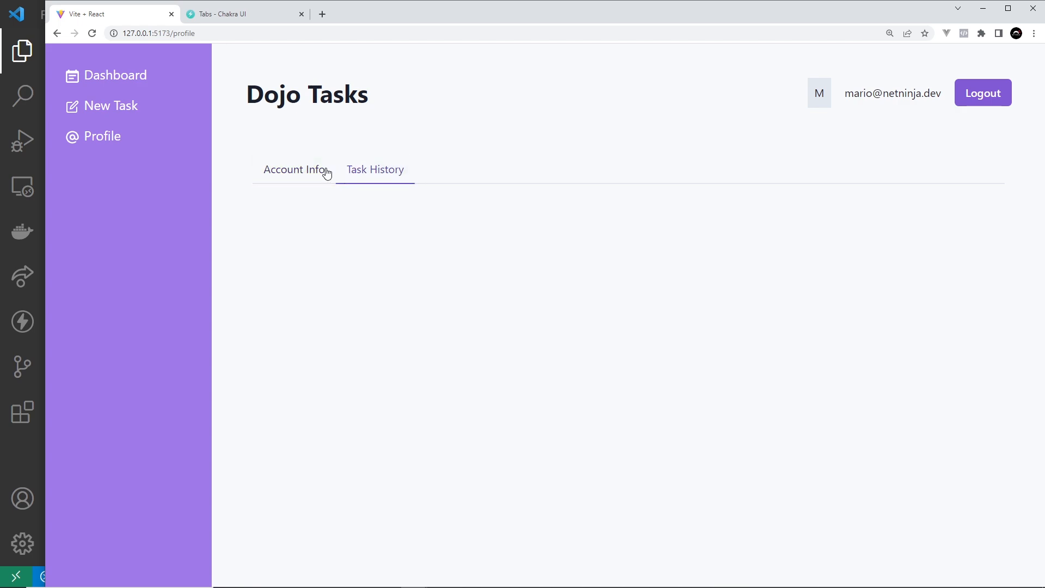
{"action": "mouse_move", "coordinate": [36, 447]}
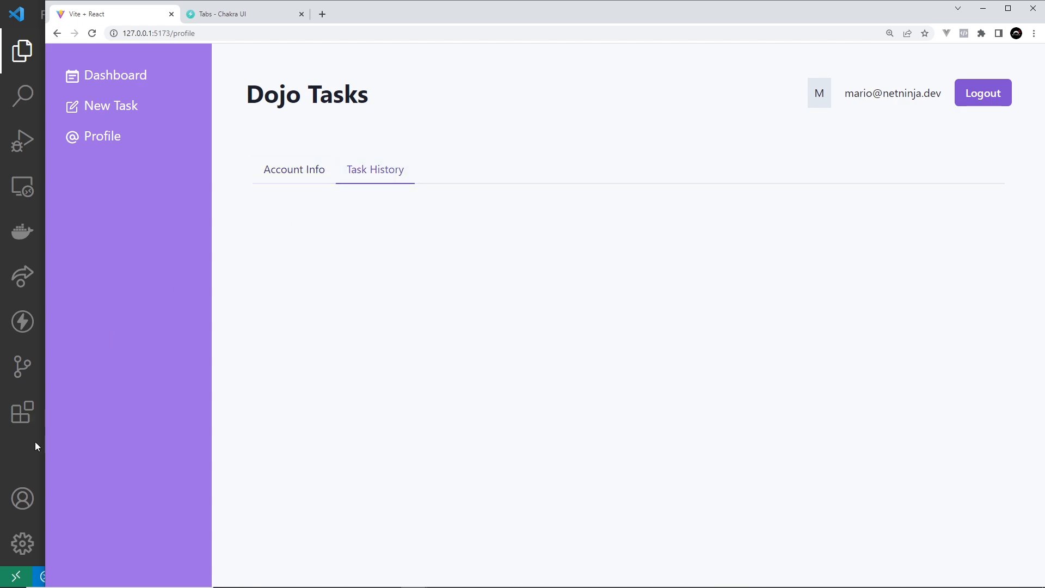
{"action": "mouse_move", "coordinate": [375, 170]}
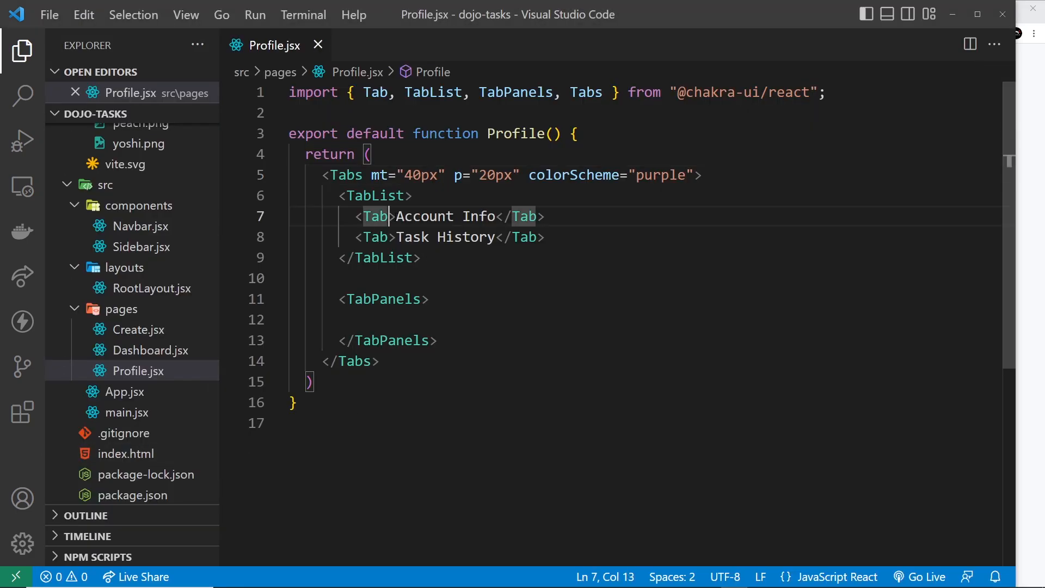
Give the Account Info tab a _selected style of white text on purple, and save
{"action": "type", "text": "_selected={{"}
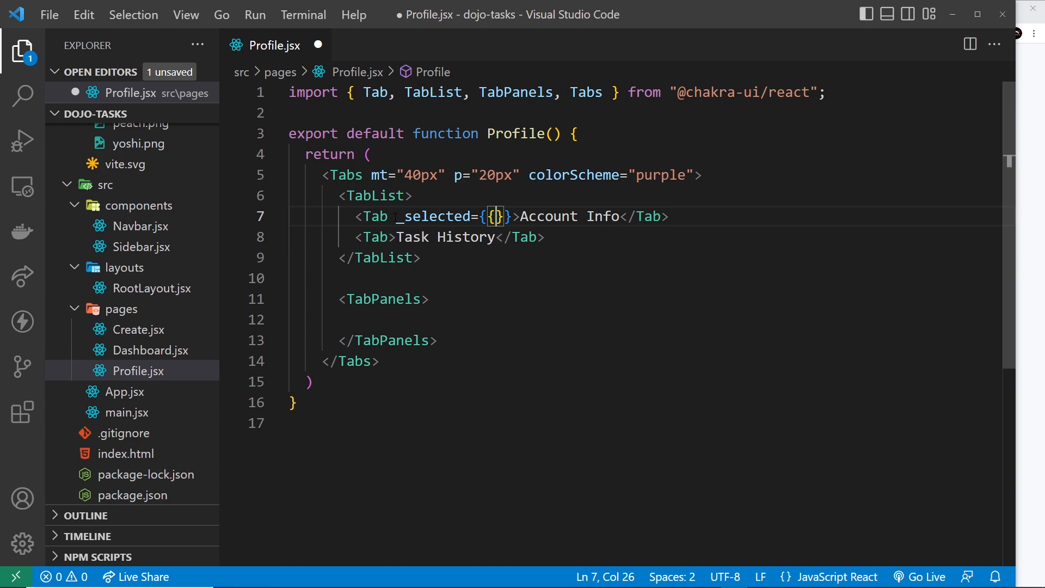
{"action": "type", "text": "color:"}
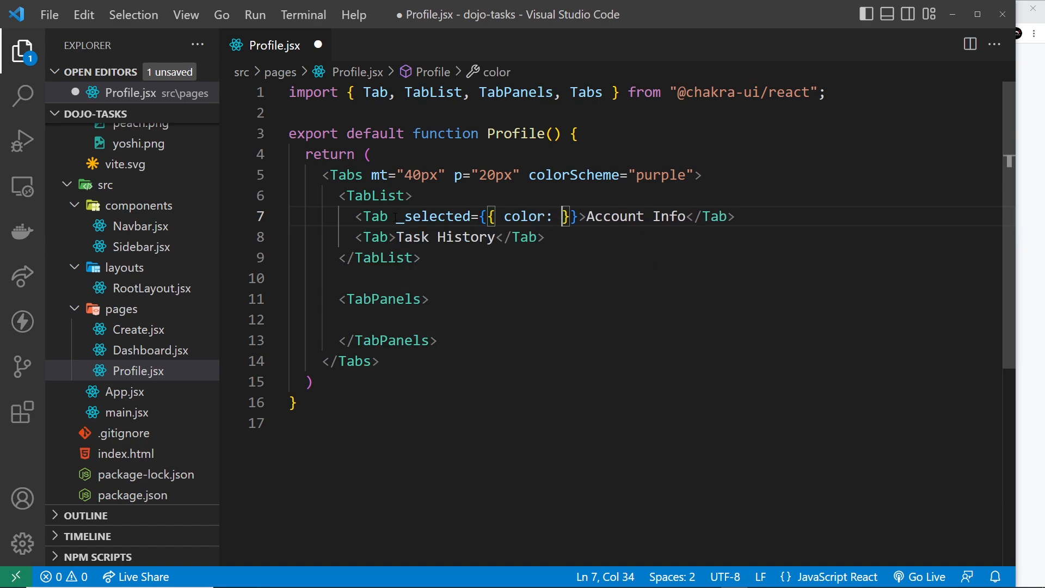
{"action": "type", "text": "'white'"}
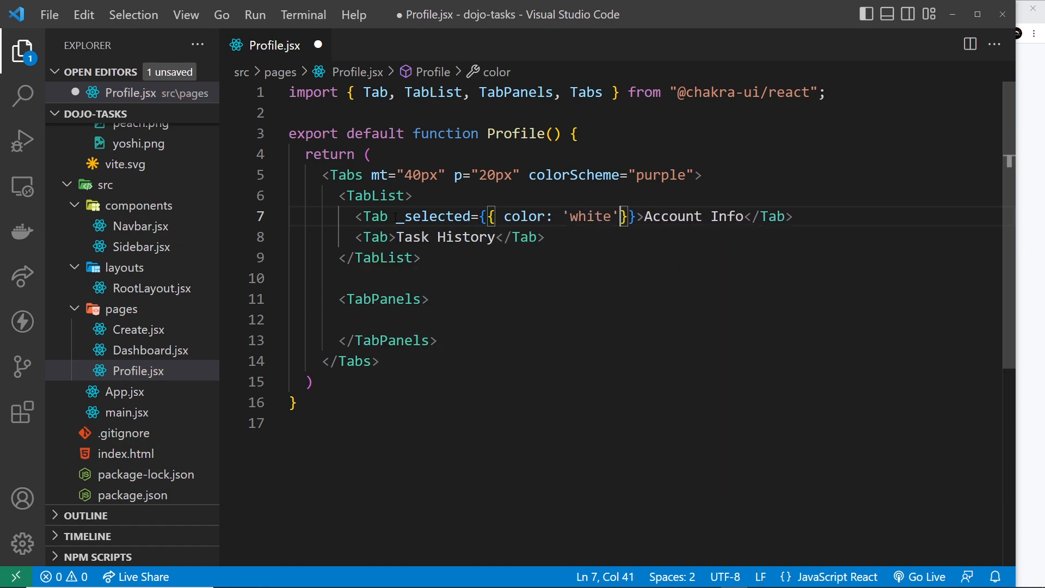
{"action": "type", "text": ", bg"}
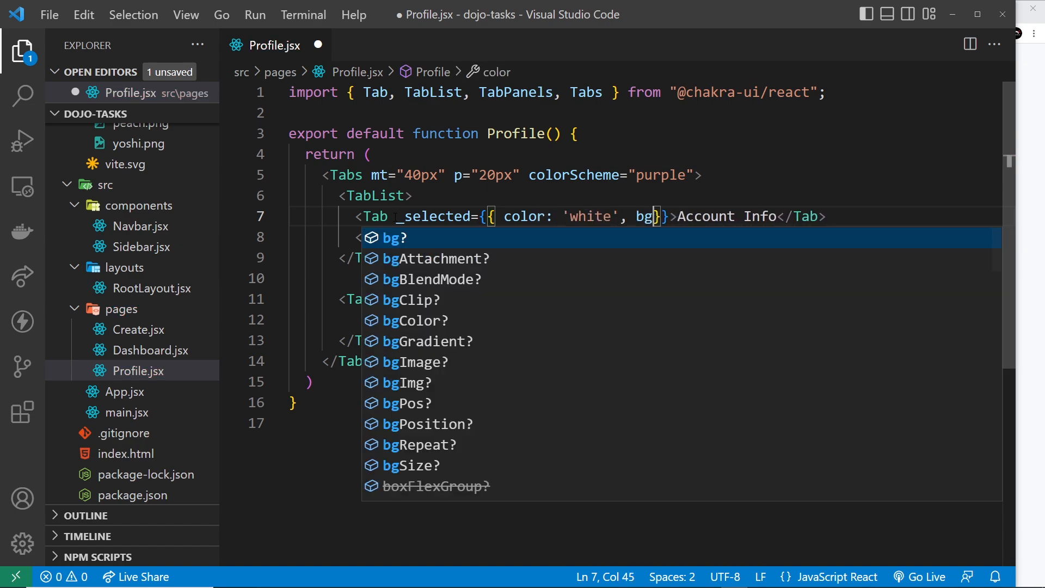
{"action": "mouse_move", "coordinate": [394, 238]}
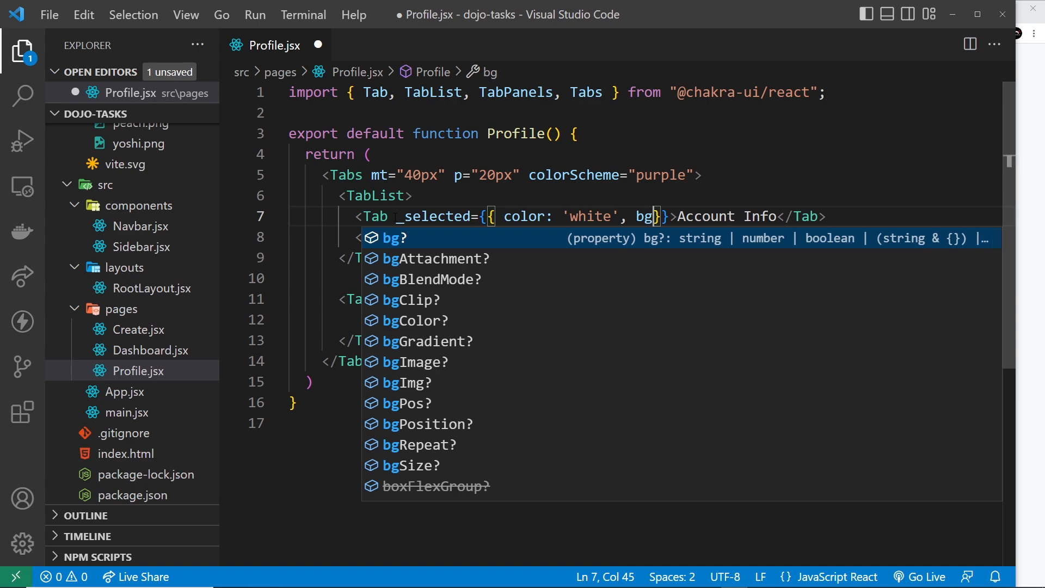
{"action": "type", "text": ": 'pu"}
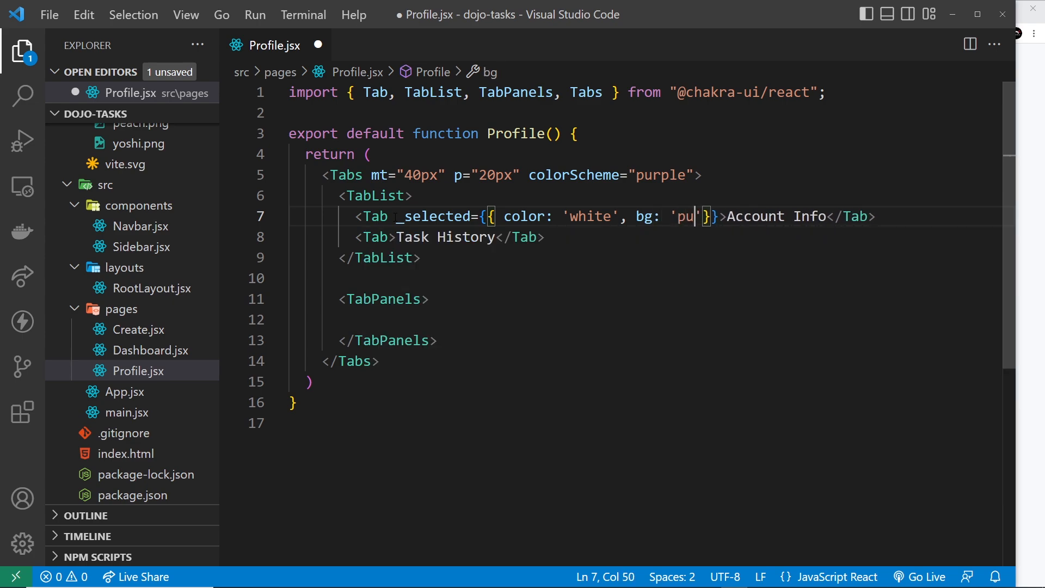
{"action": "type", "text": "rple"}
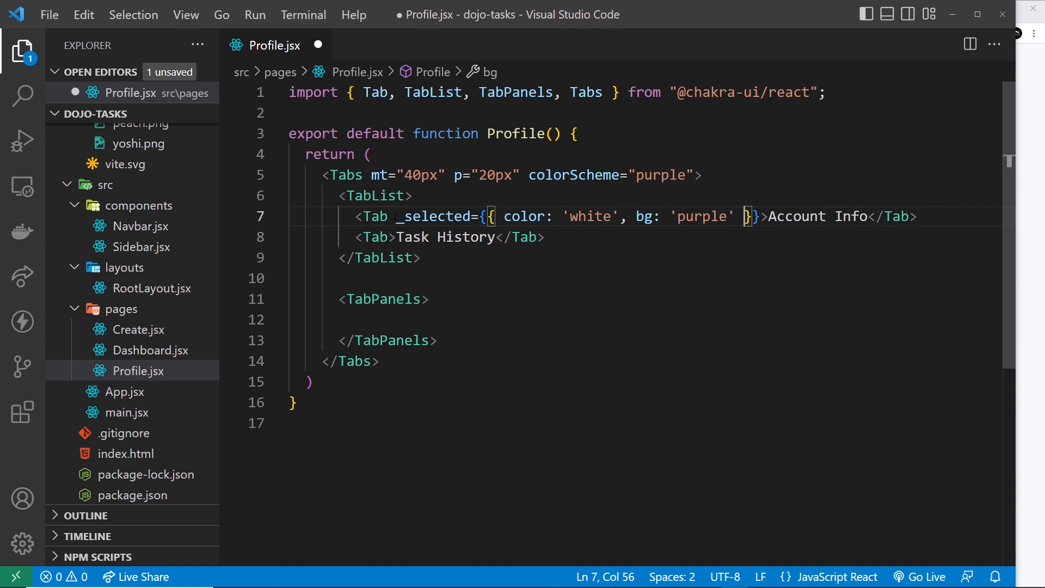
{"action": "key", "text": "ctrl+s"}
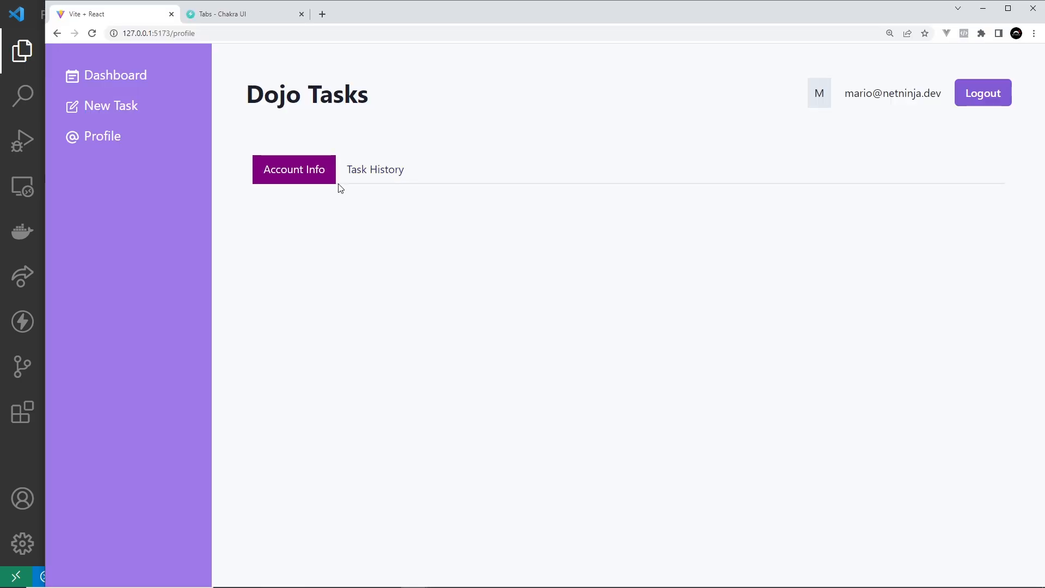
{"action": "mouse_move", "coordinate": [375, 170]}
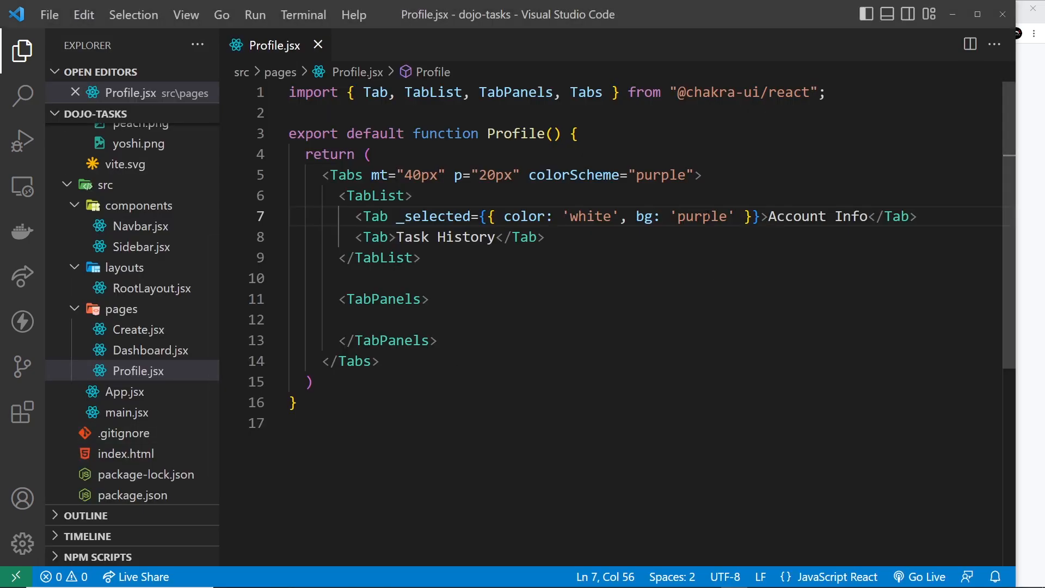
Change the selected background to 'purple.400' and preview it in the running app
{"action": "type", "text": "."}
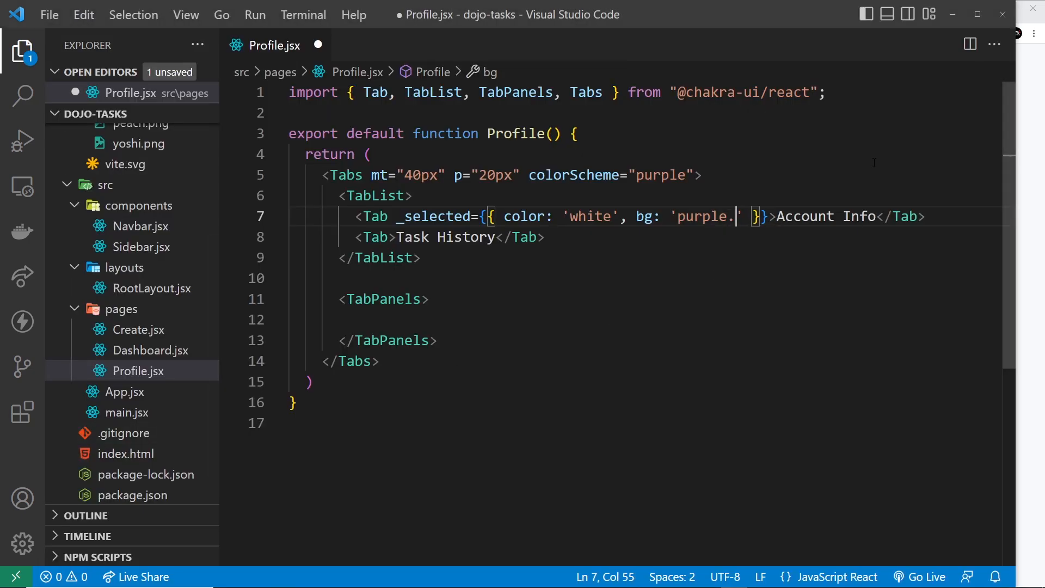
{"action": "type", "text": "400"}
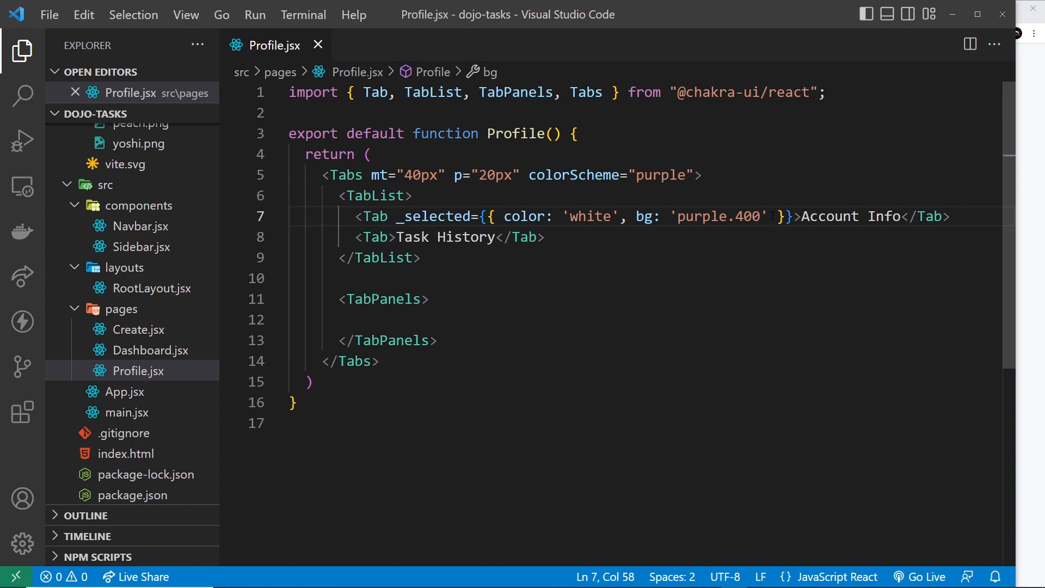
{"action": "left_click", "coordinate": [430, 258]}
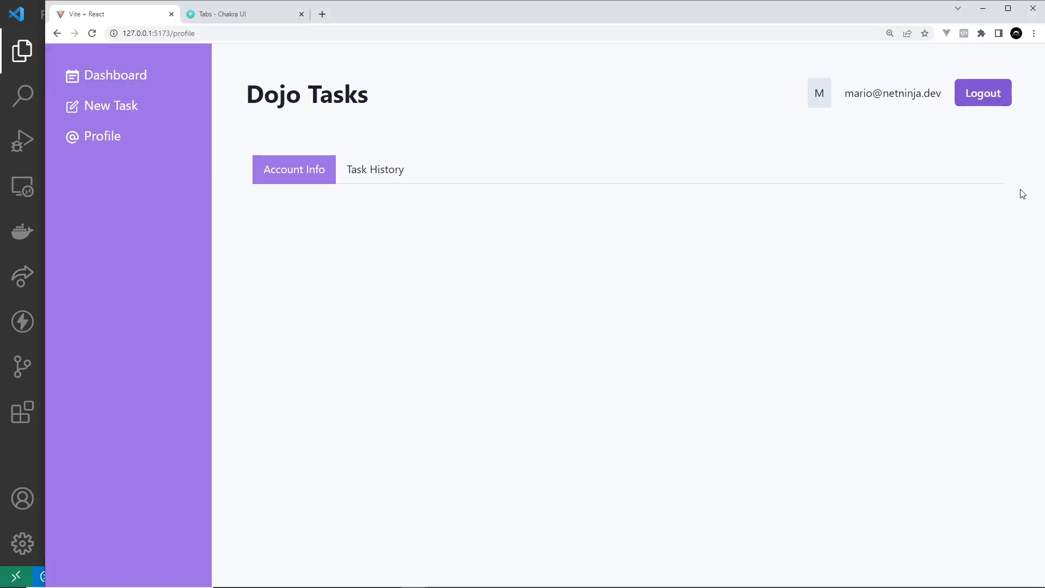
{"action": "left_click", "coordinate": [374, 170]}
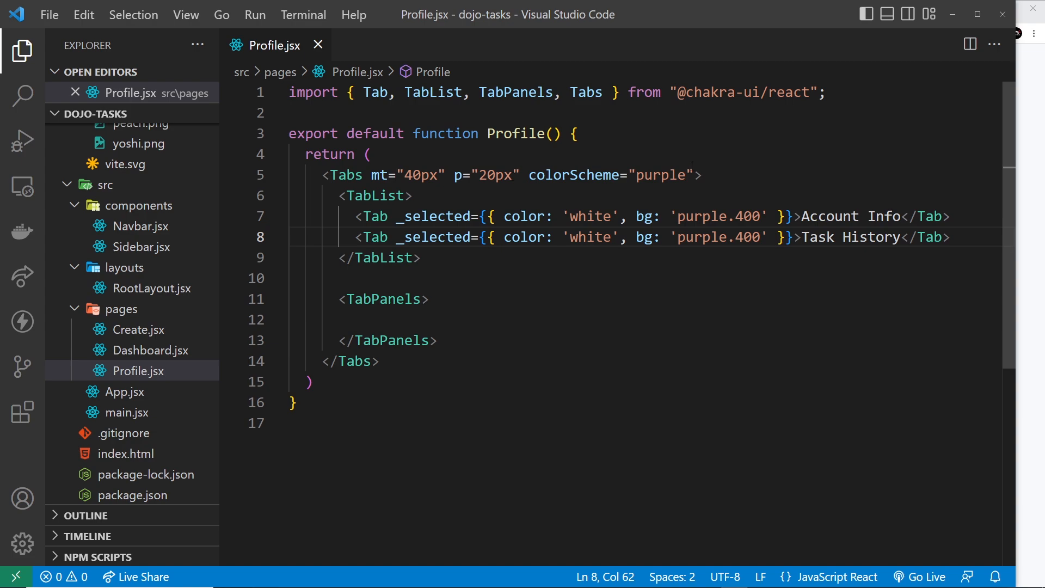
Start setting the Tabs variant attribute to "enclosed"
{"action": "type", "text": "varian"}
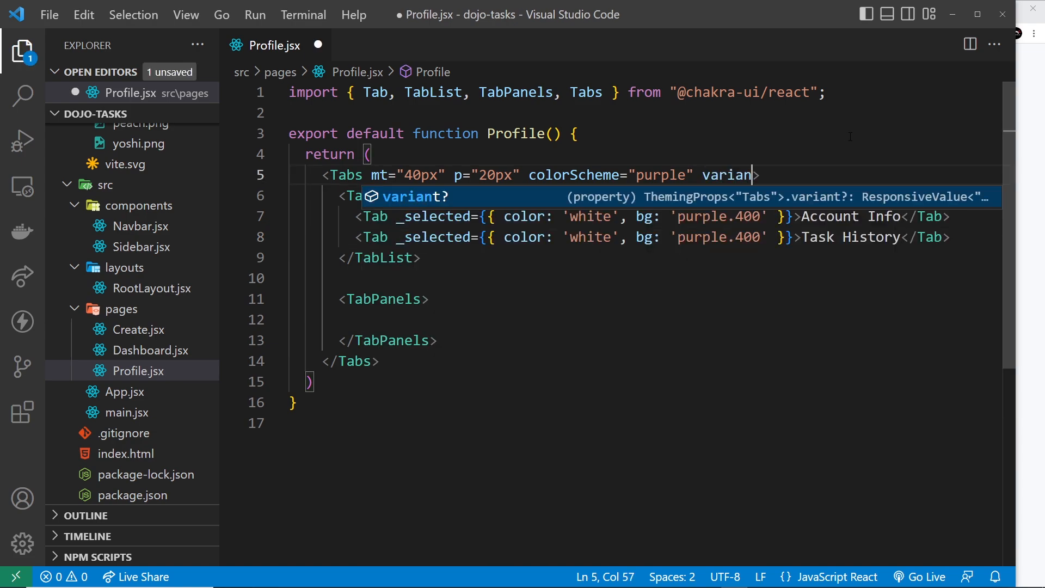
{"action": "type", "text": "=>"}
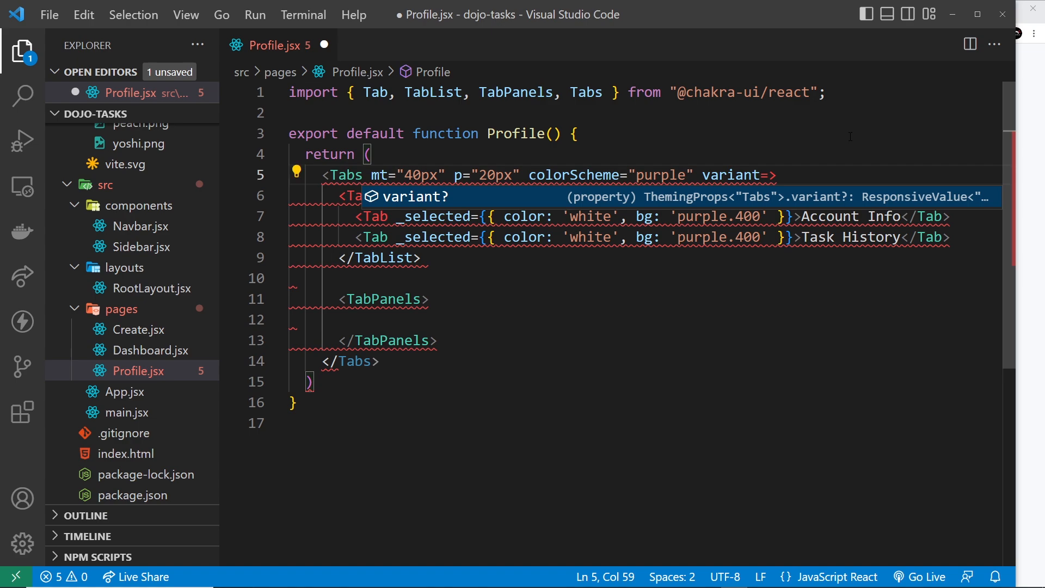
{"action": "type", "text": "\"enclose"}
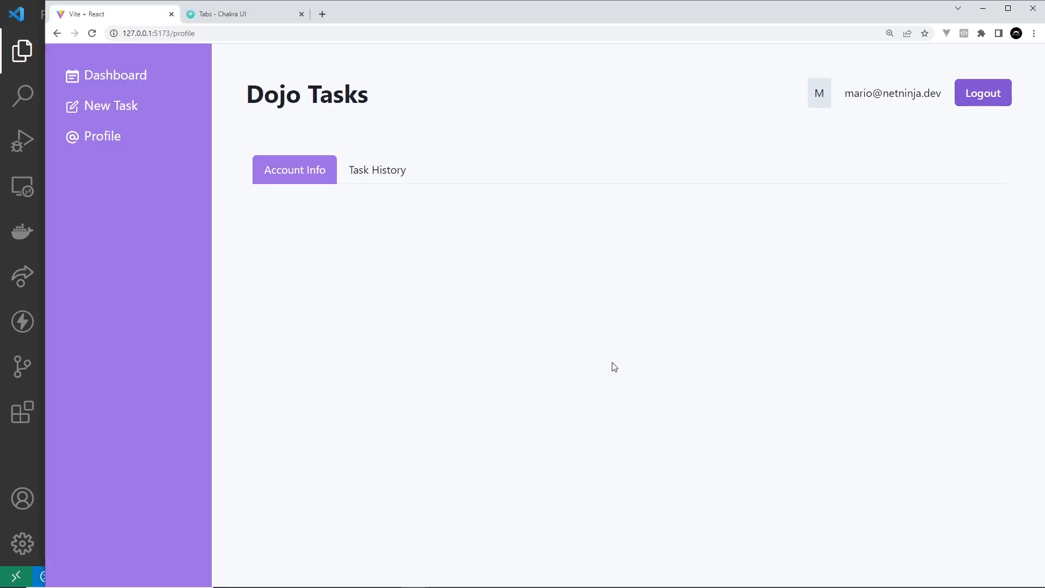
{"action": "mouse_move", "coordinate": [563, 252]}
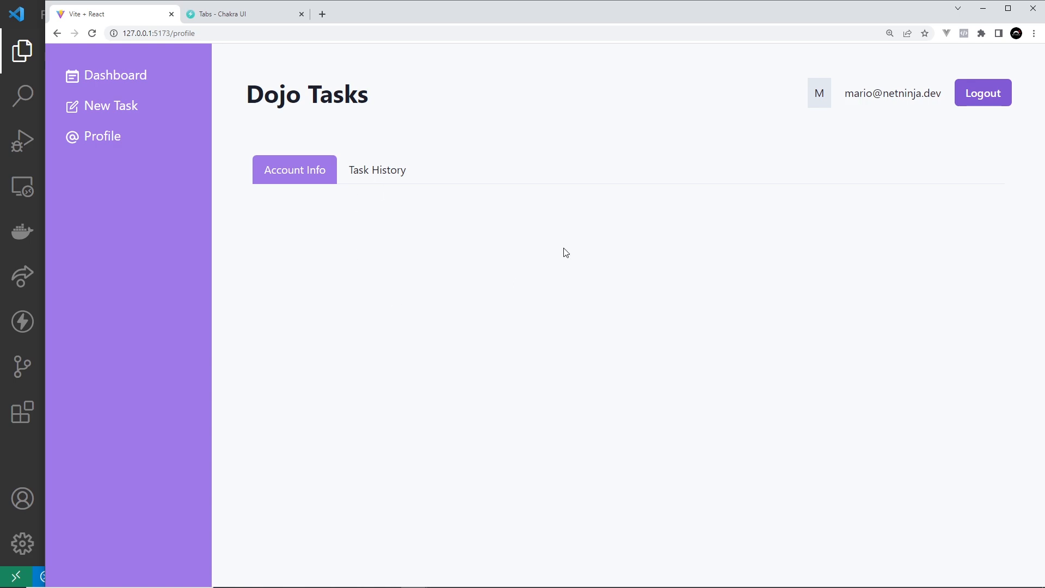
{"action": "mouse_move", "coordinate": [962, 124]}
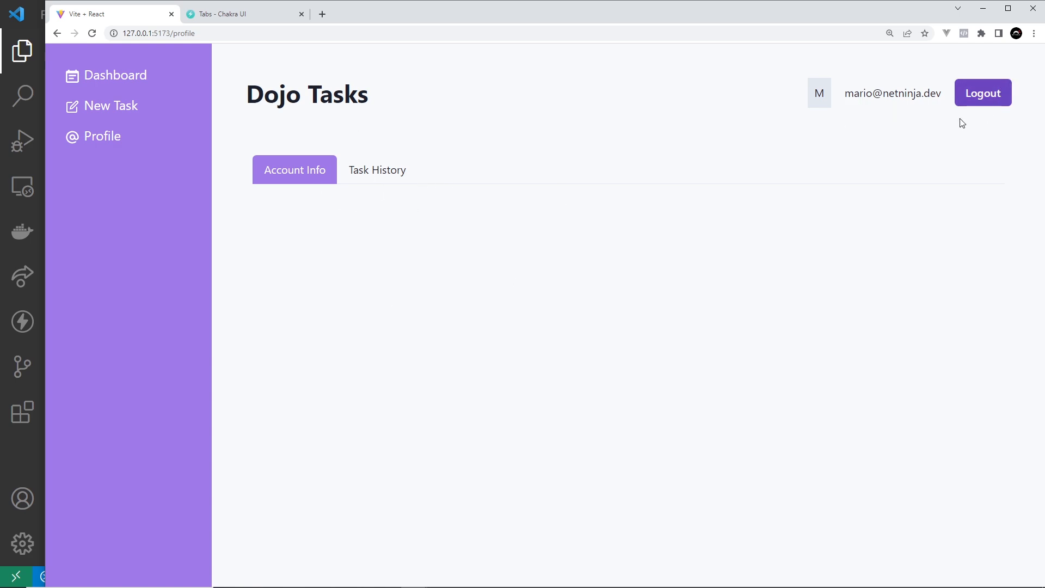
{"action": "mouse_move", "coordinate": [365, 166]}
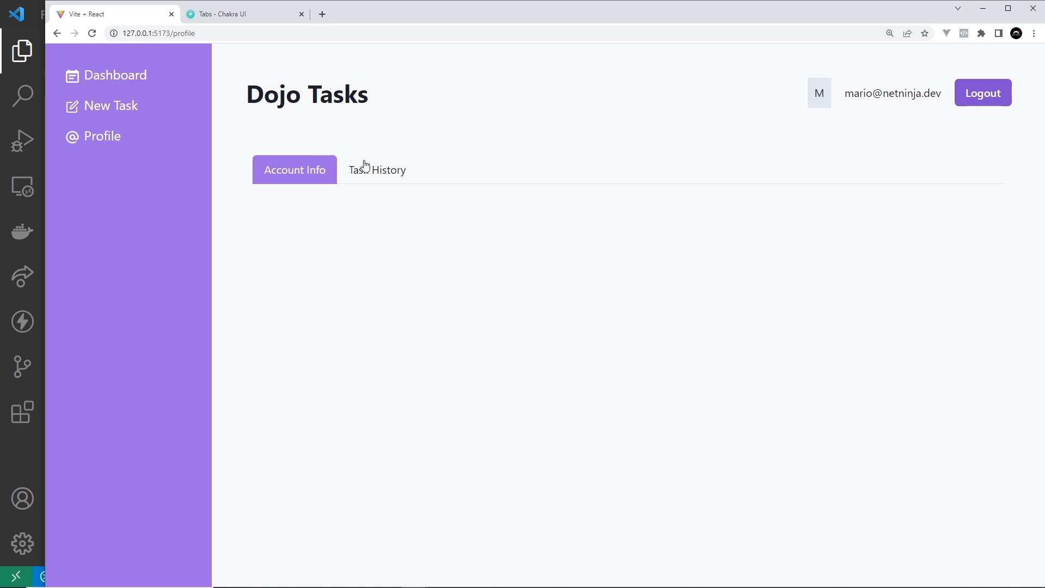
{"action": "mouse_move", "coordinate": [132, 348]}
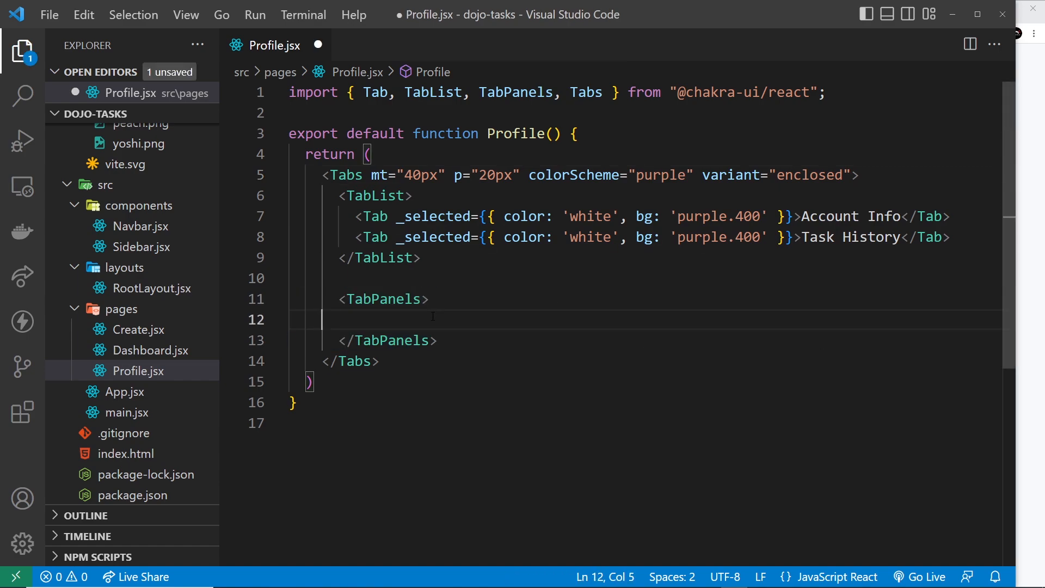
Insert an empty TabPanel inside TabPanels and add TabPanel to the Chakra imports
{"action": "type", "text": "<TabPanel></TabPanel>"}
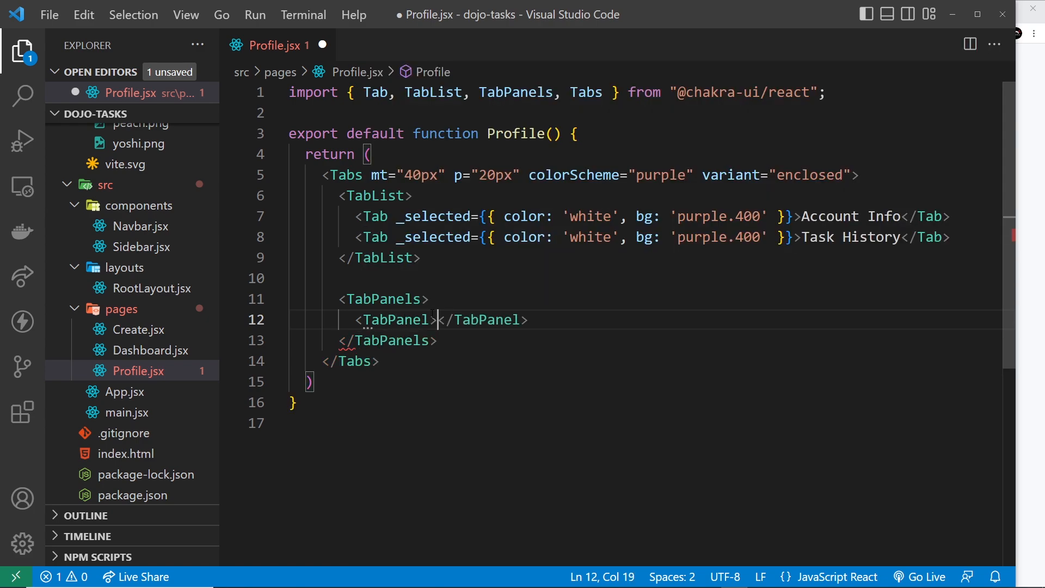
{"action": "key", "text": "Enter"}
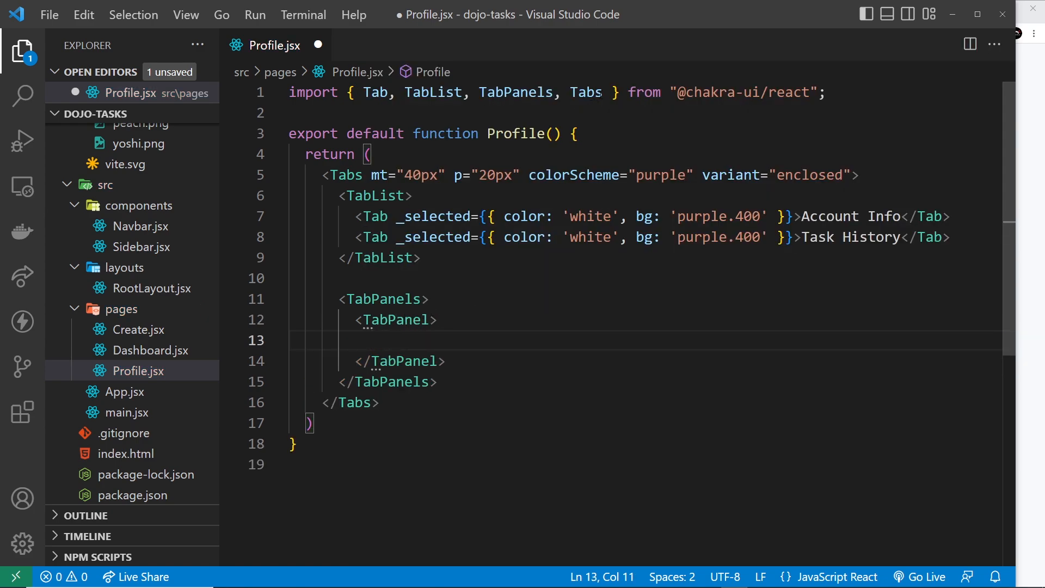
{"action": "type", "text": "TabPenl"}
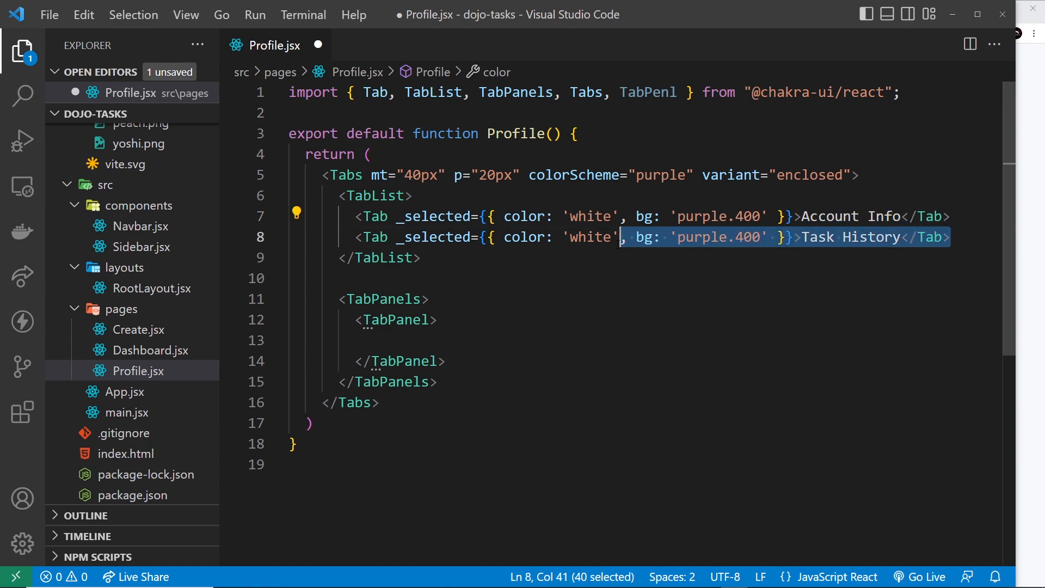
{"action": "left_click", "coordinate": [373, 339]}
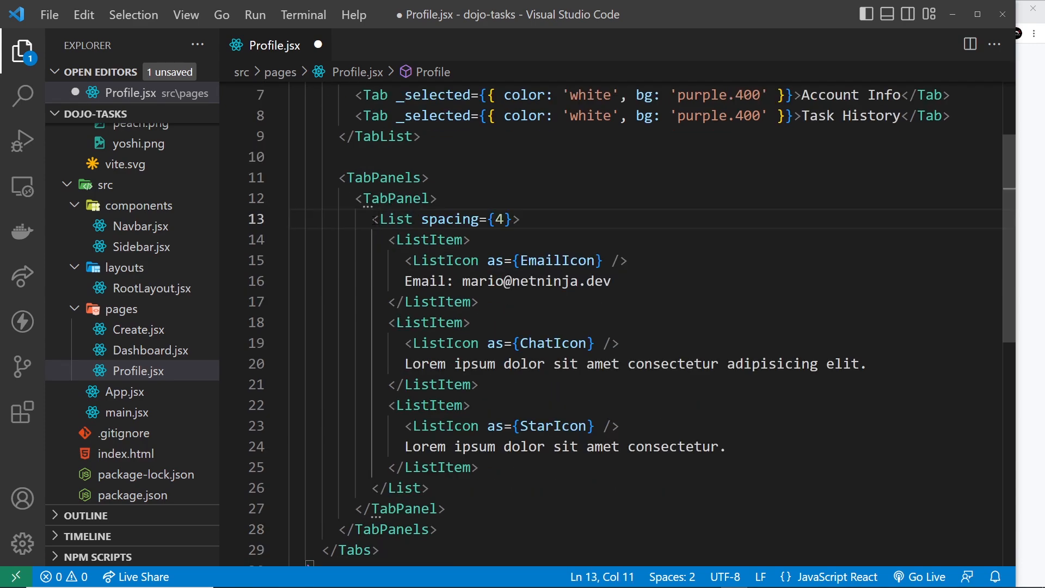
Place the Email, Chat and Star icon list in the first TabPanel and add its imports
{"action": "left_click", "coordinate": [522, 219]}
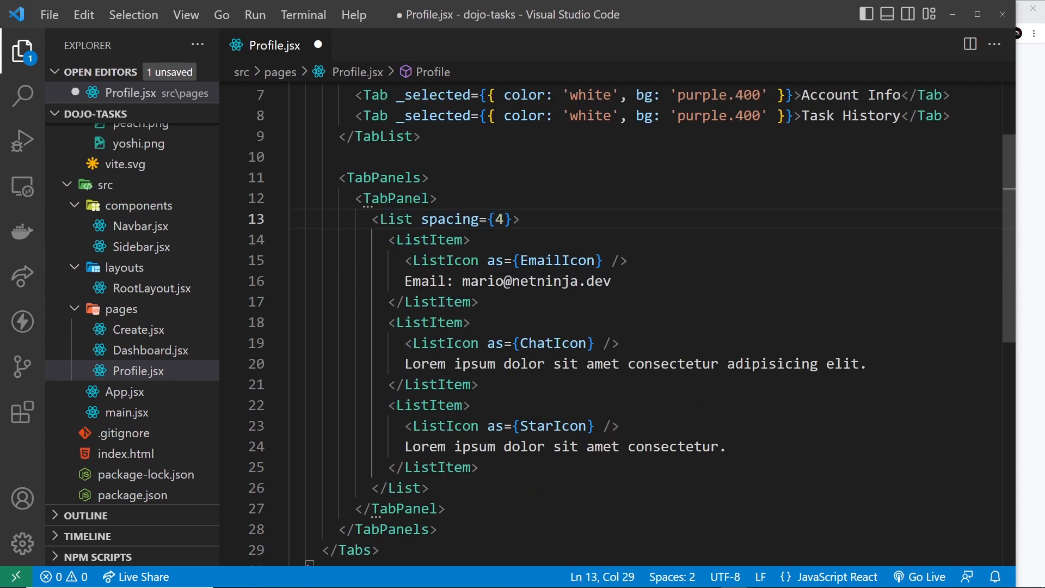
{"action": "double_click", "coordinate": [442, 261]}
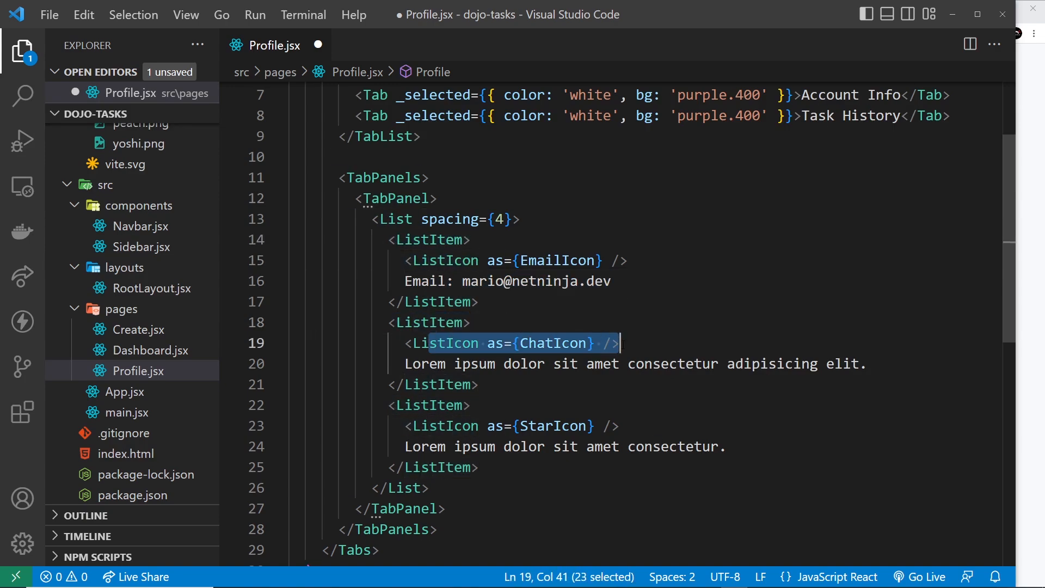
{"action": "left_click", "coordinate": [412, 404]}
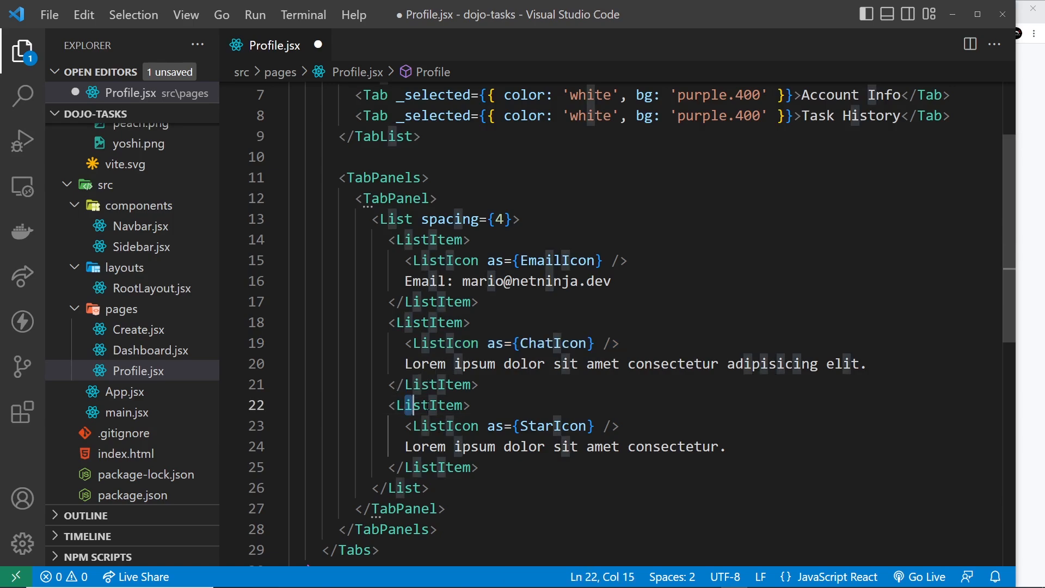
{"action": "double_click", "coordinate": [552, 426]}
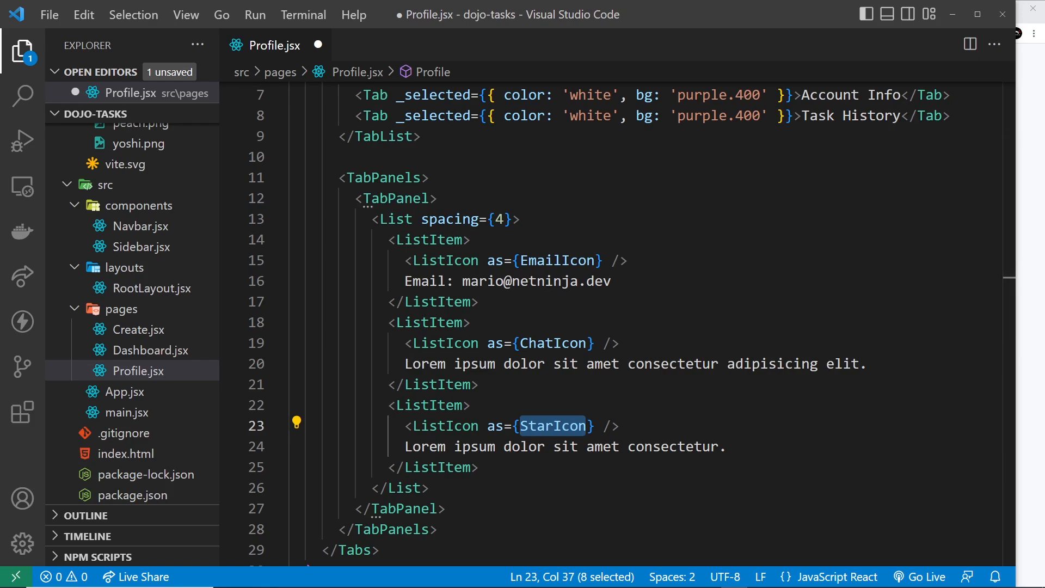
{"action": "scroll", "scroll_direction": "up", "scroll_amount": 3}
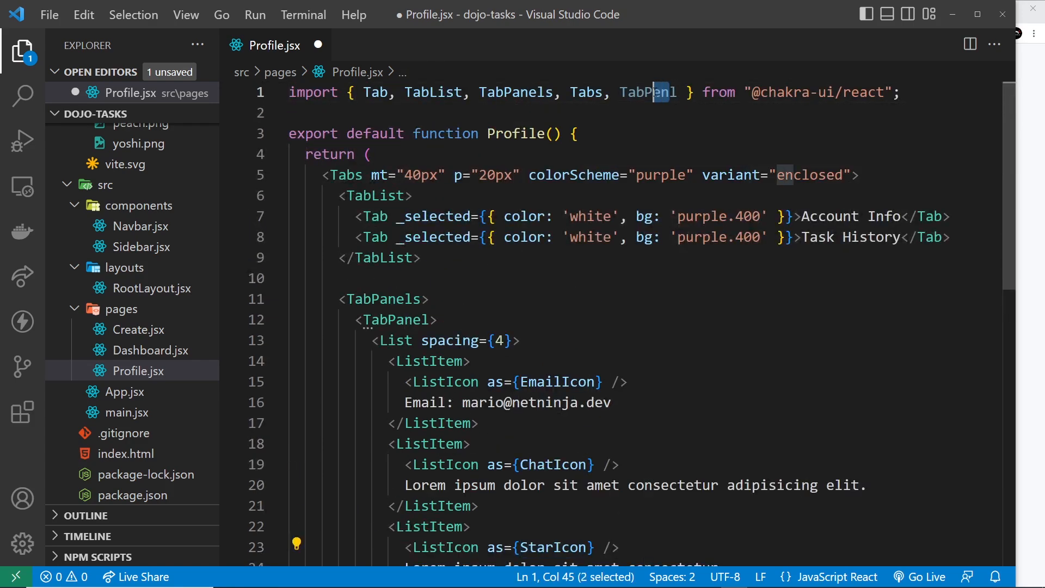
{"action": "type", "text": "TabPanel, List, ListItem, ListIcon"}
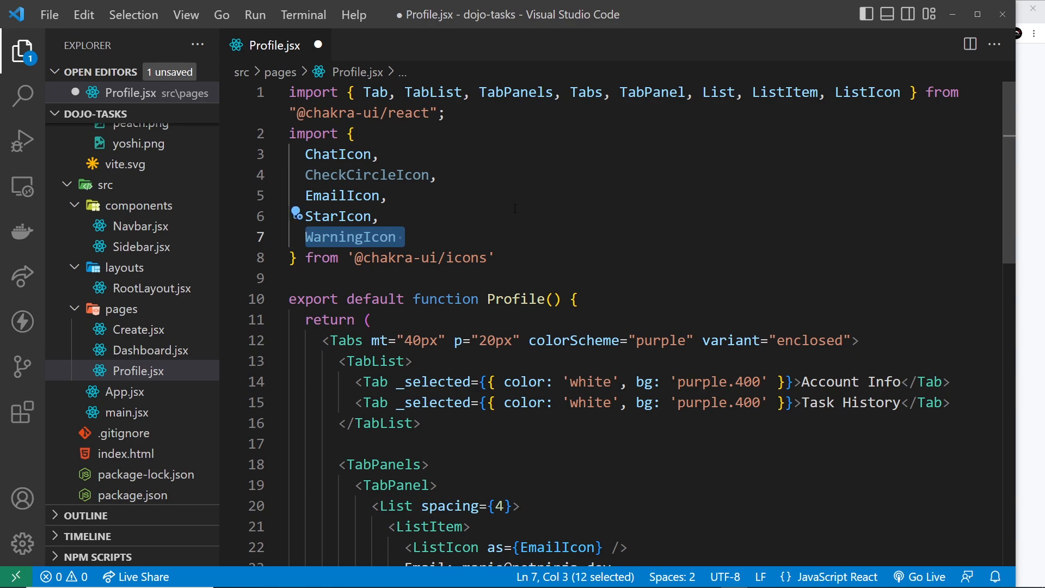
Check the browser: Account Info shows the icon list and Task History is still empty
{"action": "scroll", "scroll_direction": "down", "scroll_amount": 3}
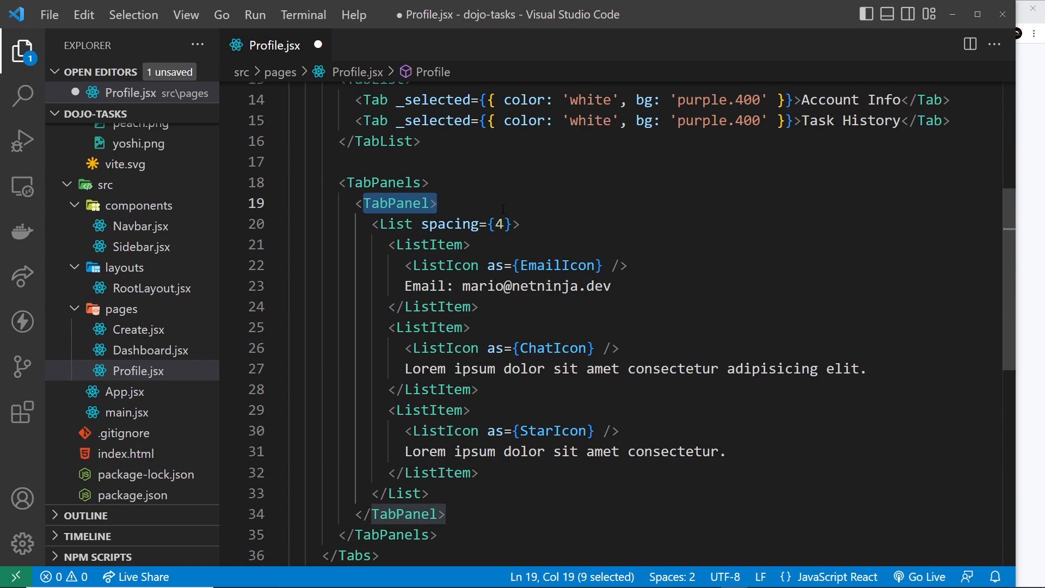
{"action": "left_click", "coordinate": [84, 13]}
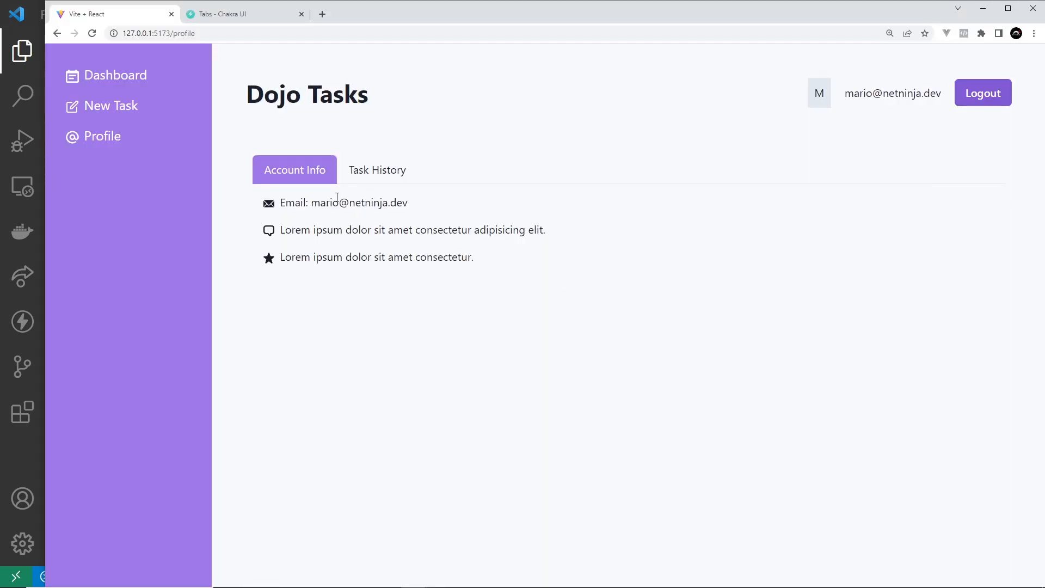
{"action": "left_click", "coordinate": [377, 169]}
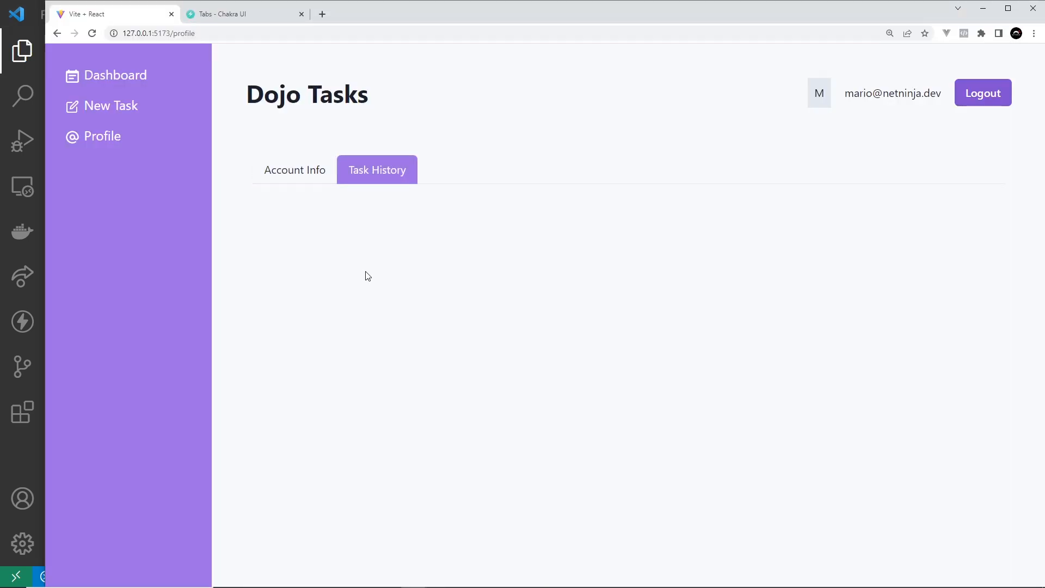
{"action": "left_click", "coordinate": [294, 169]}
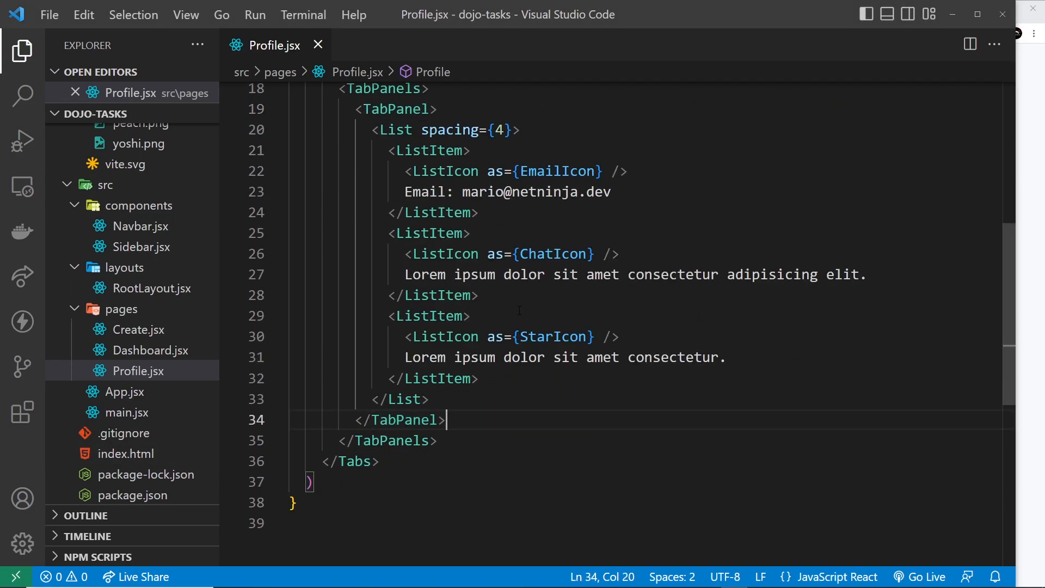
Add a second TabPanel listing tasks with teal.400 CheckCircleIcon and red.400 WarningIcon items
{"action": "type", "text": "<TabPanel"}
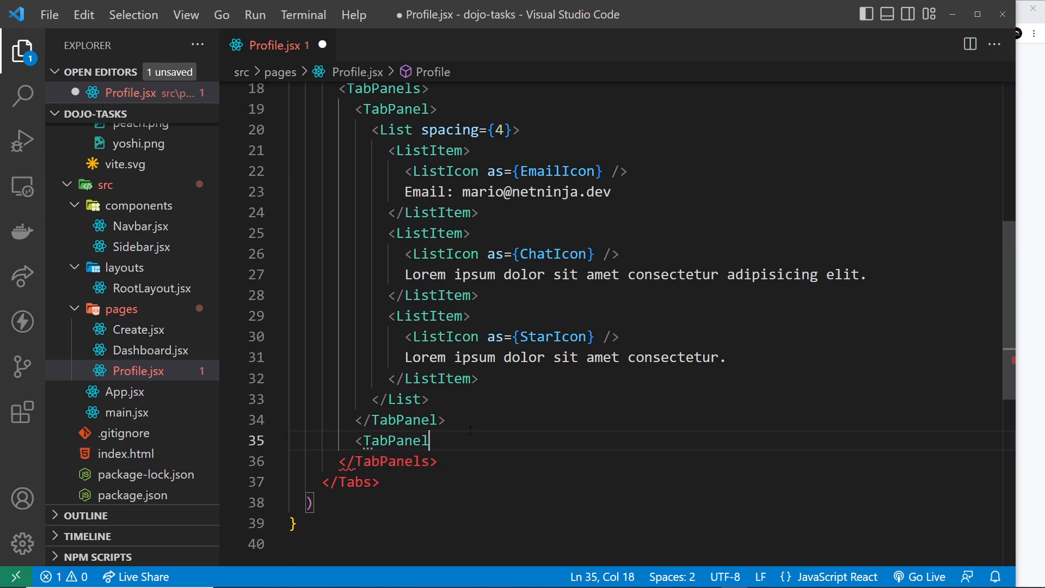
{"action": "key", "text": "Enter"}
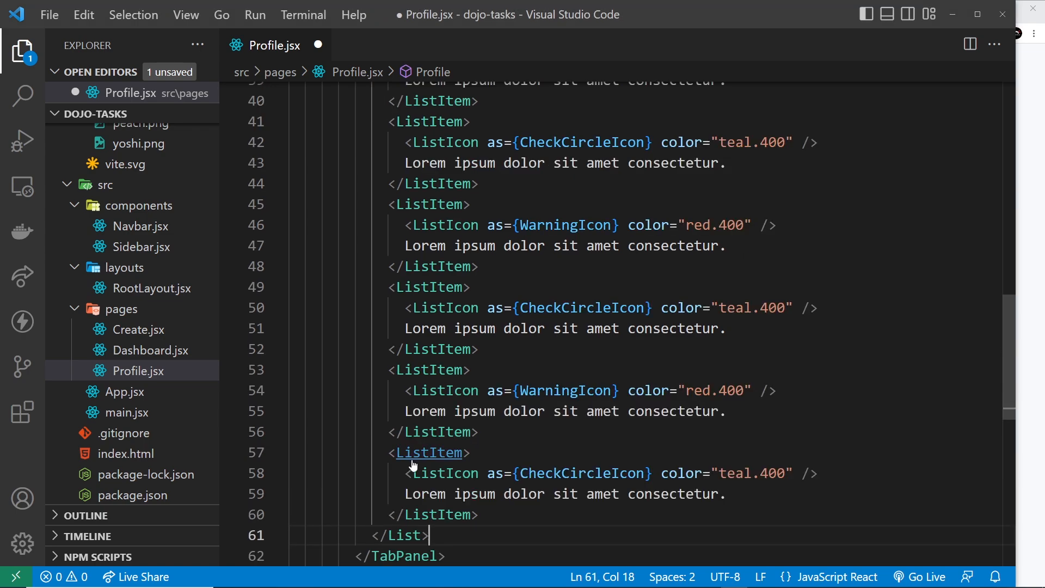
{"action": "scroll", "scroll_direction": "up", "scroll_amount": 3}
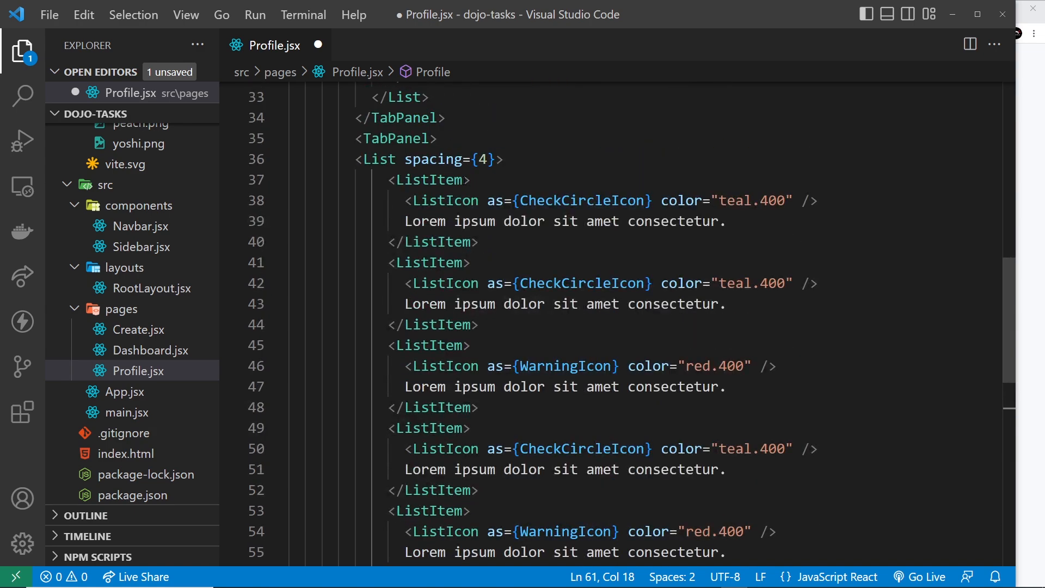
{"action": "double_click", "coordinate": [428, 179]}
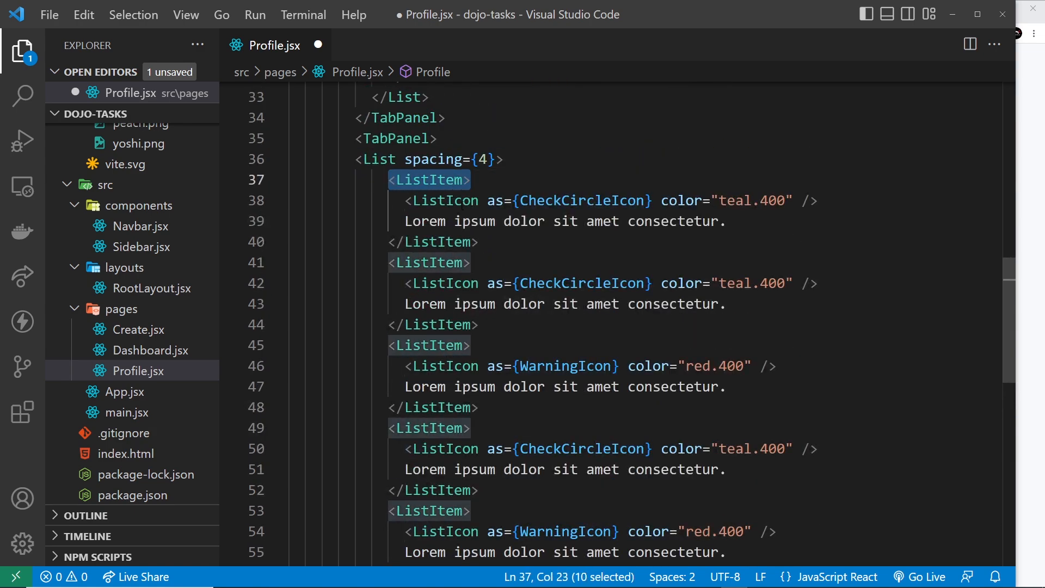
{"action": "double_click", "coordinate": [581, 199]}
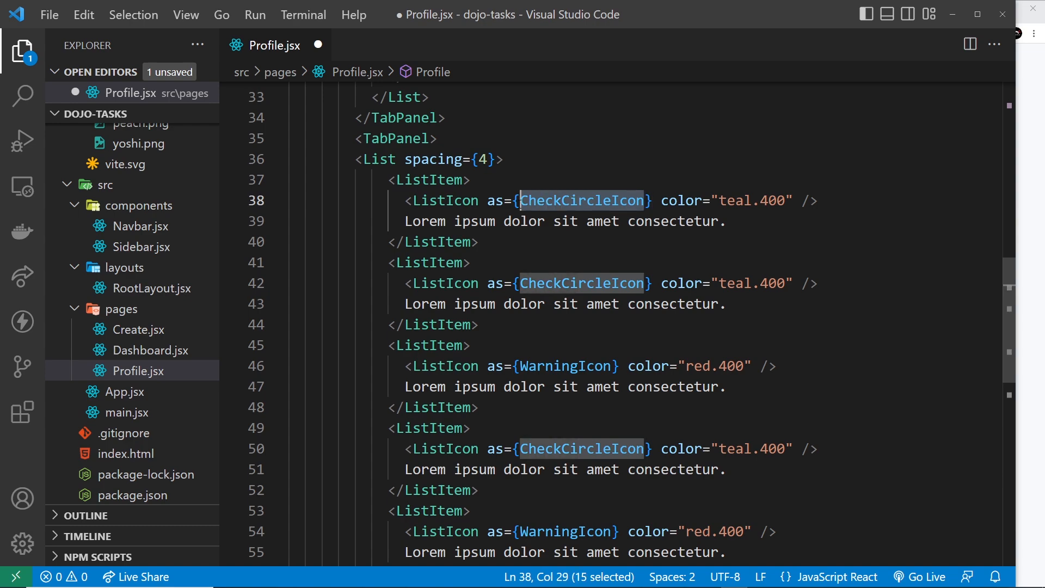
{"action": "double_click", "coordinate": [733, 200]}
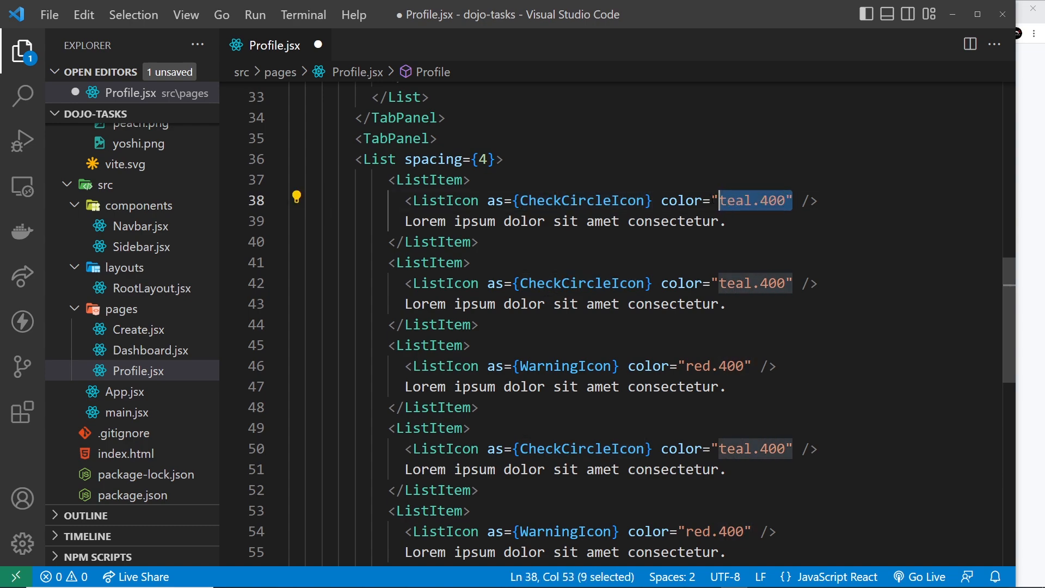
{"action": "key", "text": "shift+Left"}
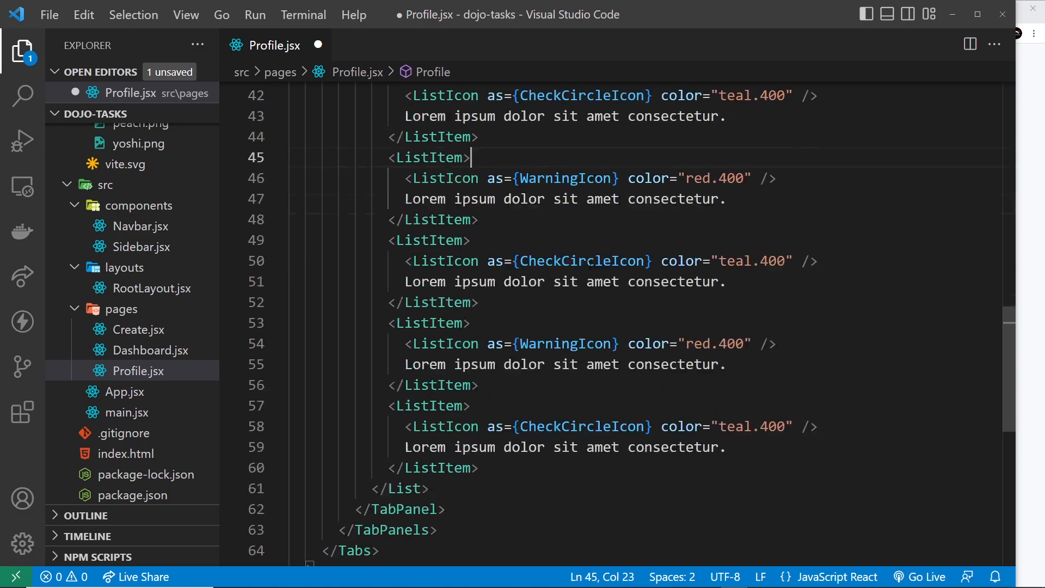
{"action": "scroll", "scroll_direction": "up", "scroll_amount": 3}
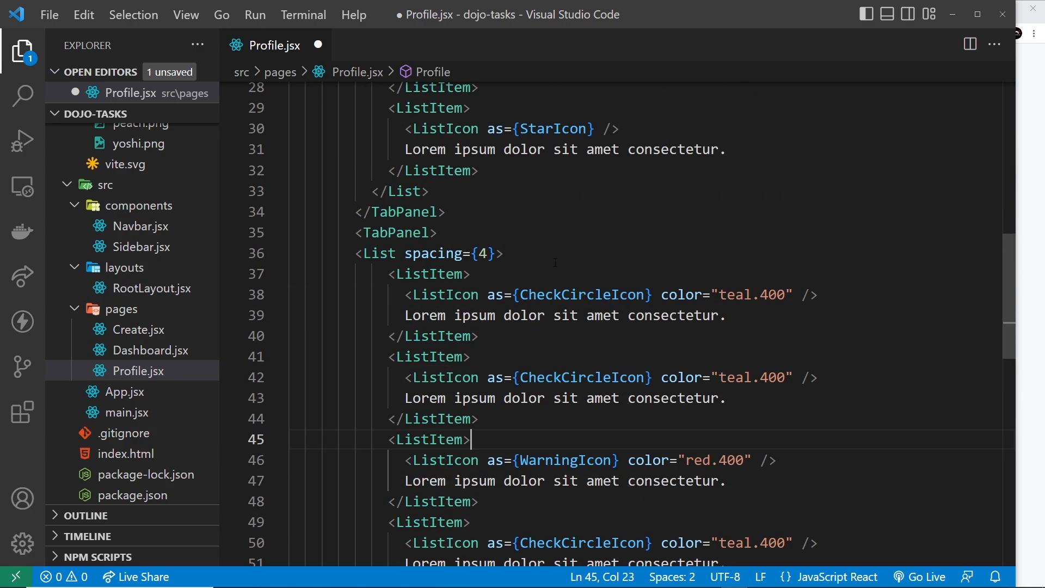
{"action": "scroll", "scroll_direction": "up", "scroll_amount": 3}
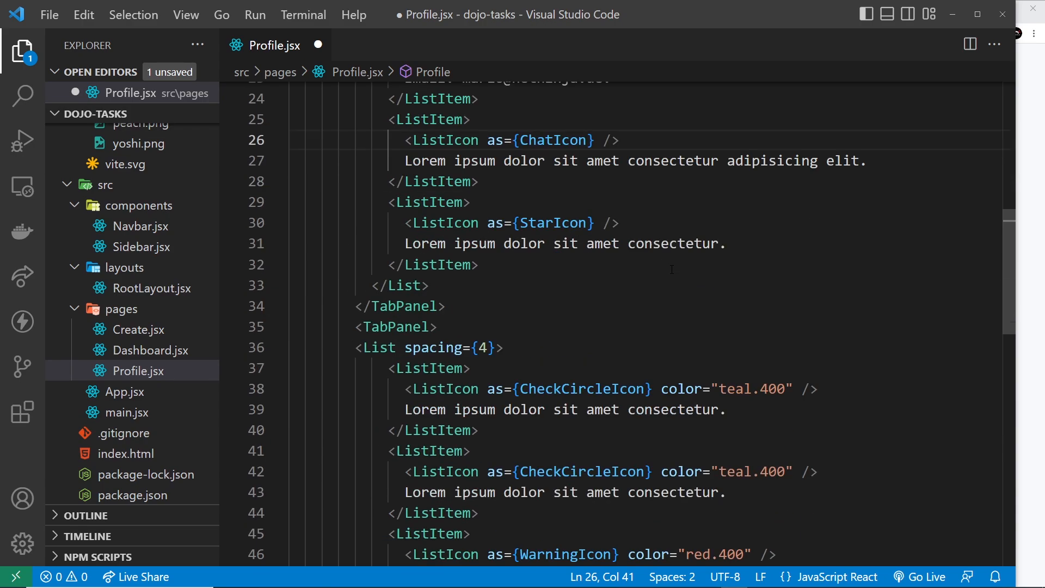
{"action": "scroll", "scroll_direction": "down", "scroll_amount": 3}
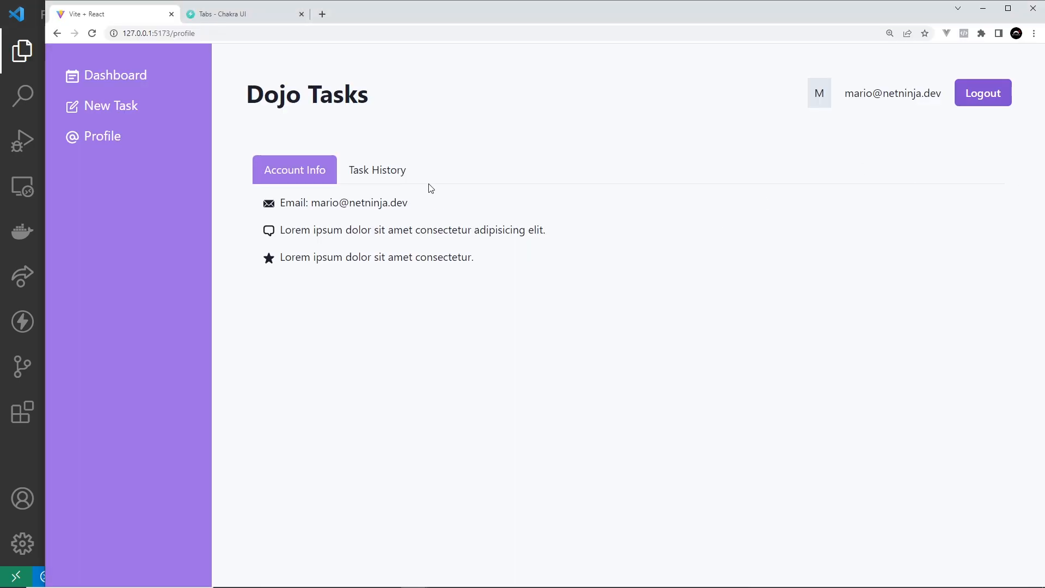
{"action": "left_click", "coordinate": [377, 169]}
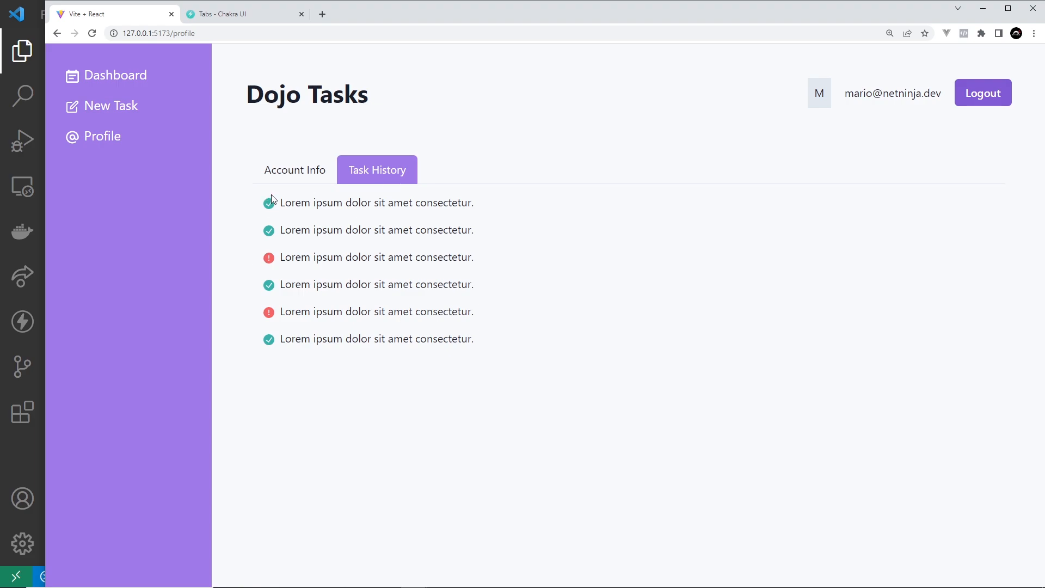
{"action": "left_click", "coordinate": [294, 169]}
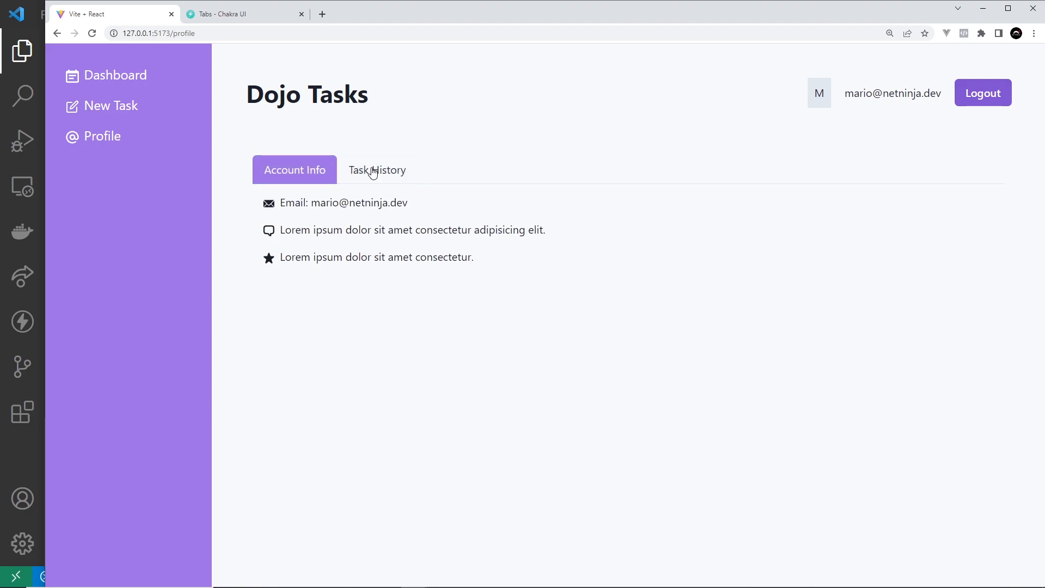
{"action": "mouse_move", "coordinate": [294, 169]}
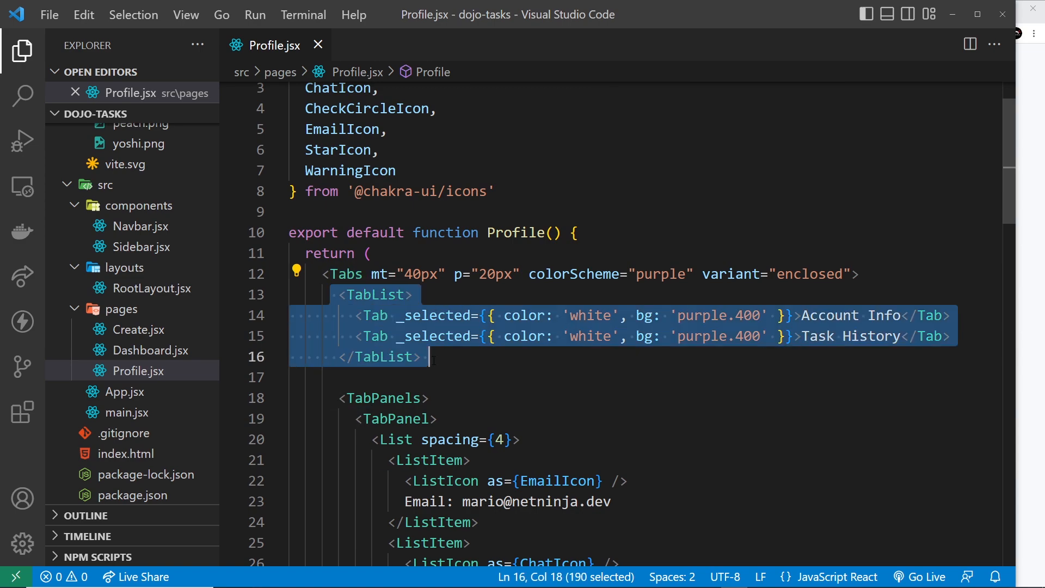
{"action": "left_click", "coordinate": [375, 315]}
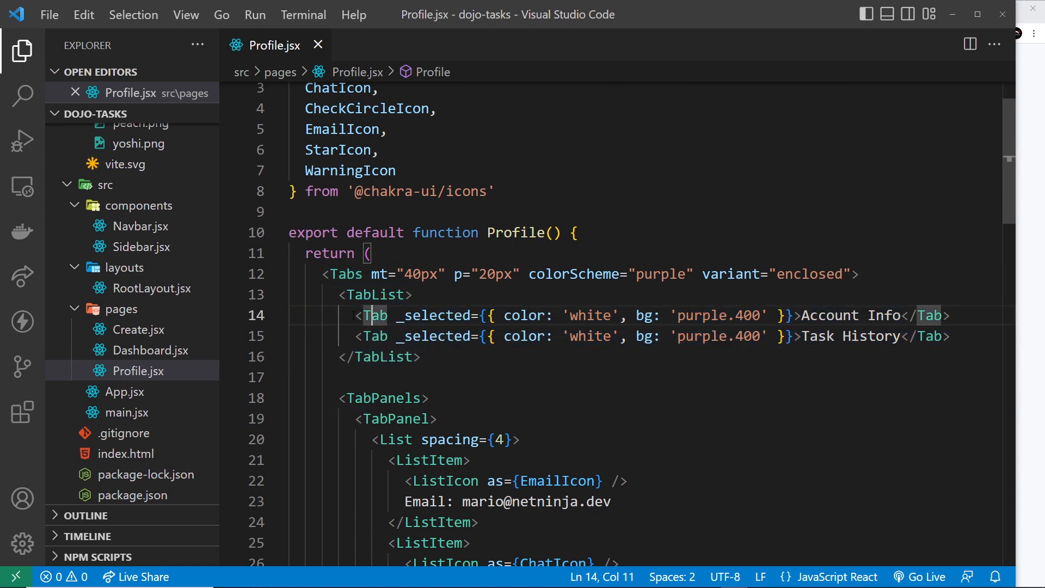